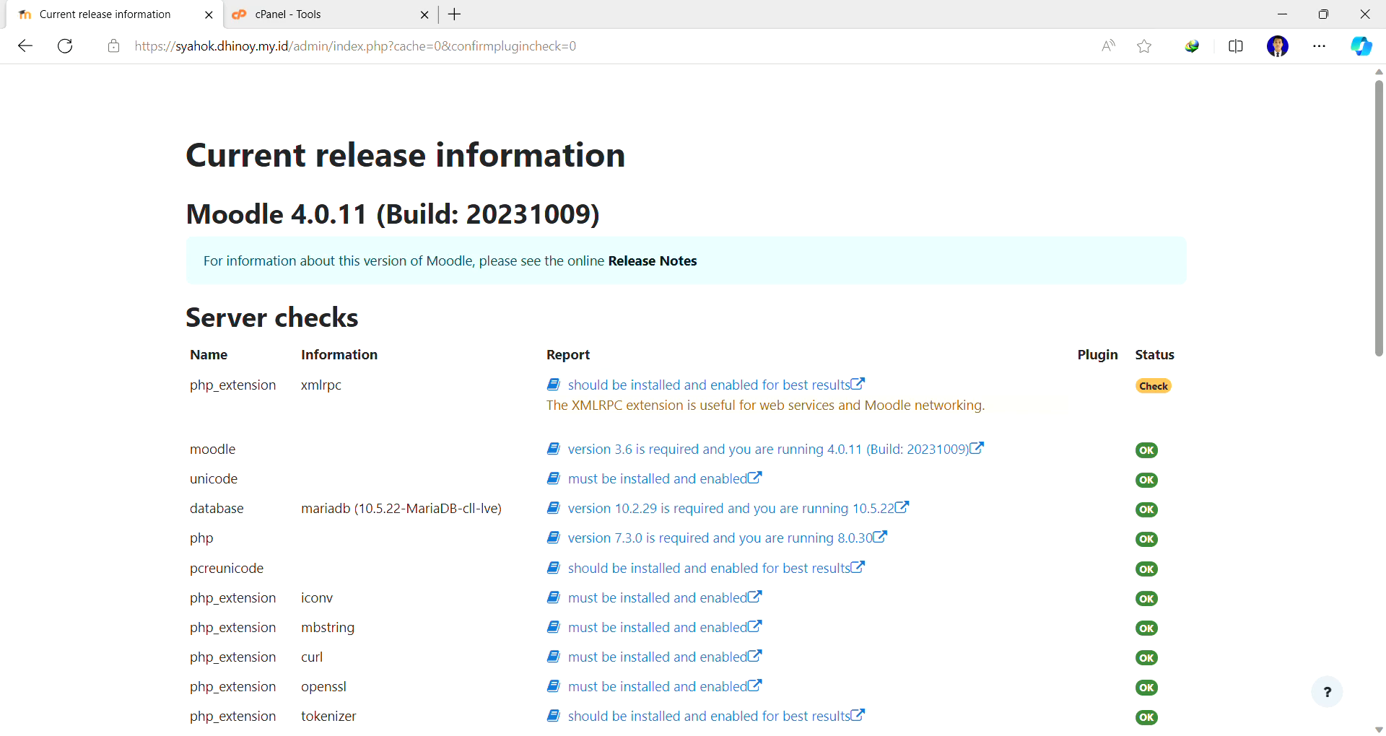
- Read the Moodle Docs max_input_vars page with its 'php_value max_input_vars 5000' directive, then switch to cPanel Tools
scroll(down, 3)
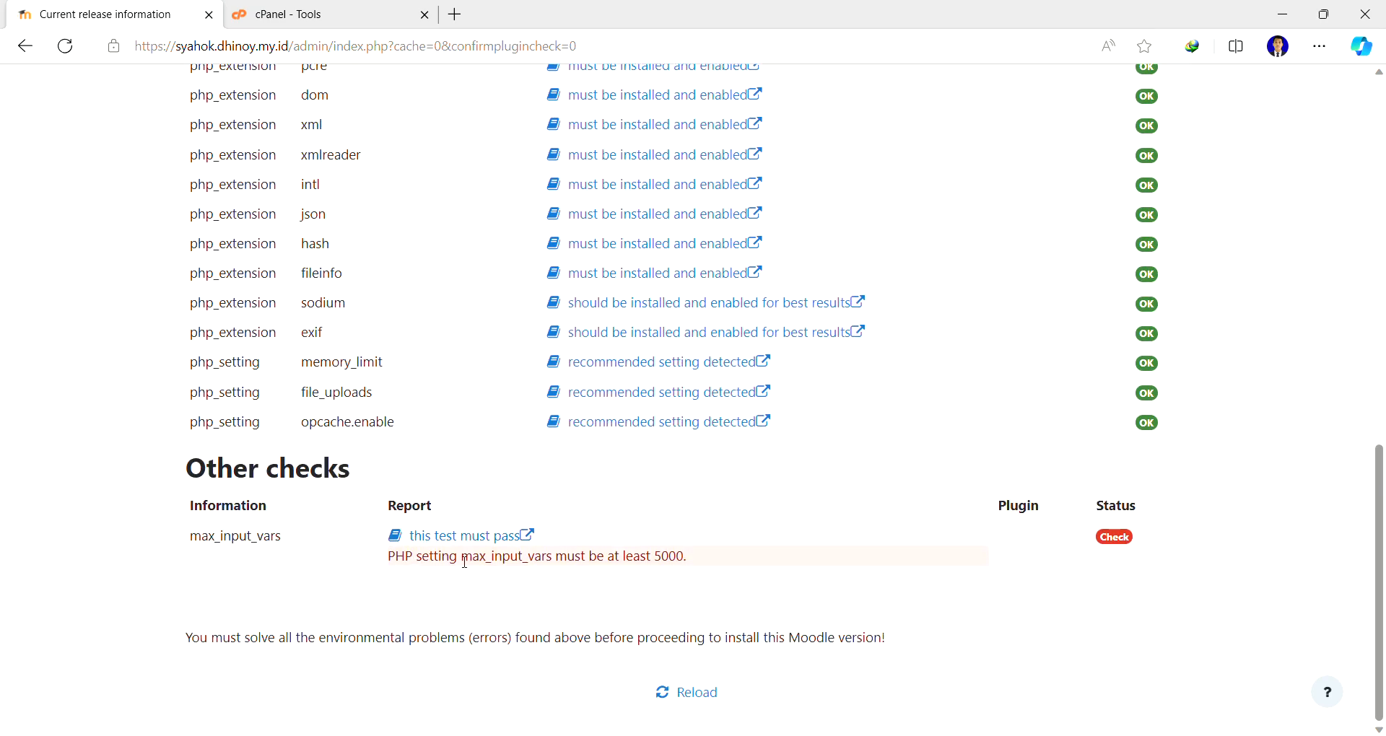
mouse_move(511, 568)
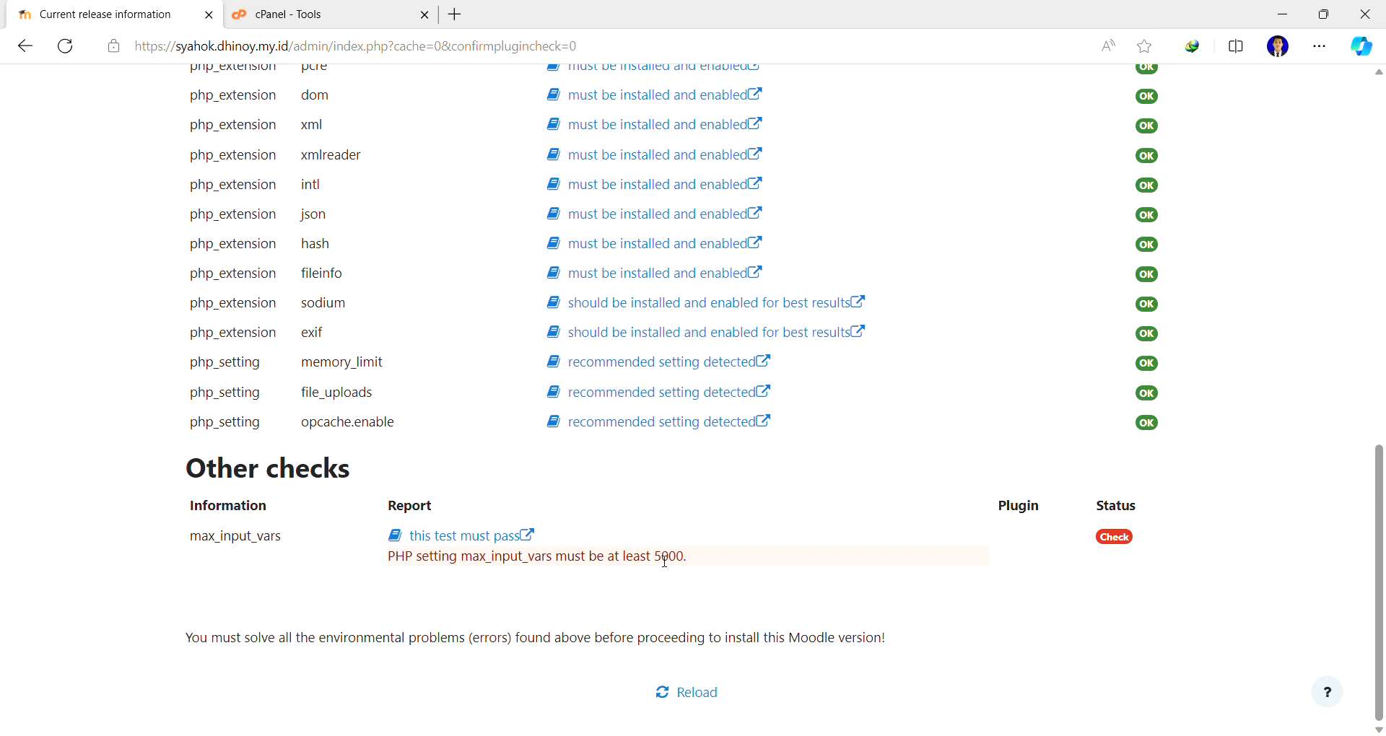
scroll(up, 3)
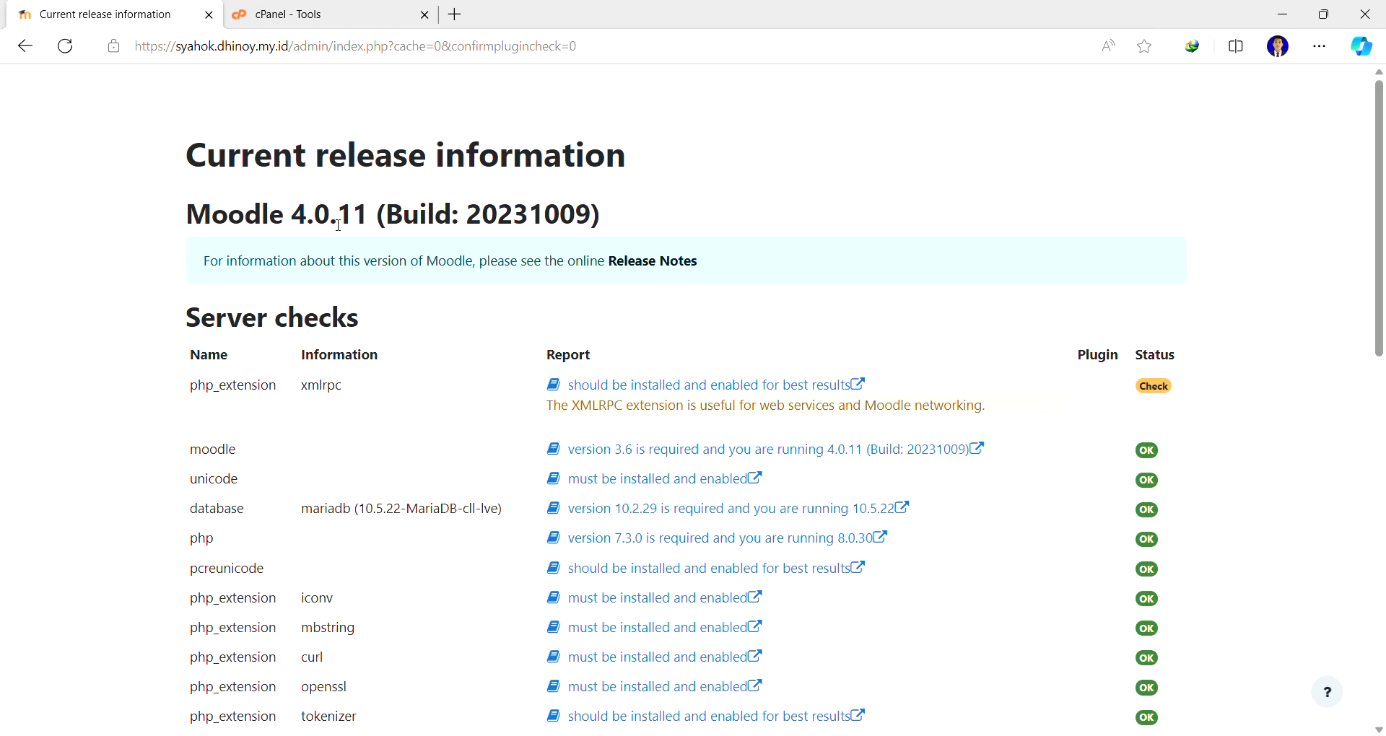
scroll(down, 3)
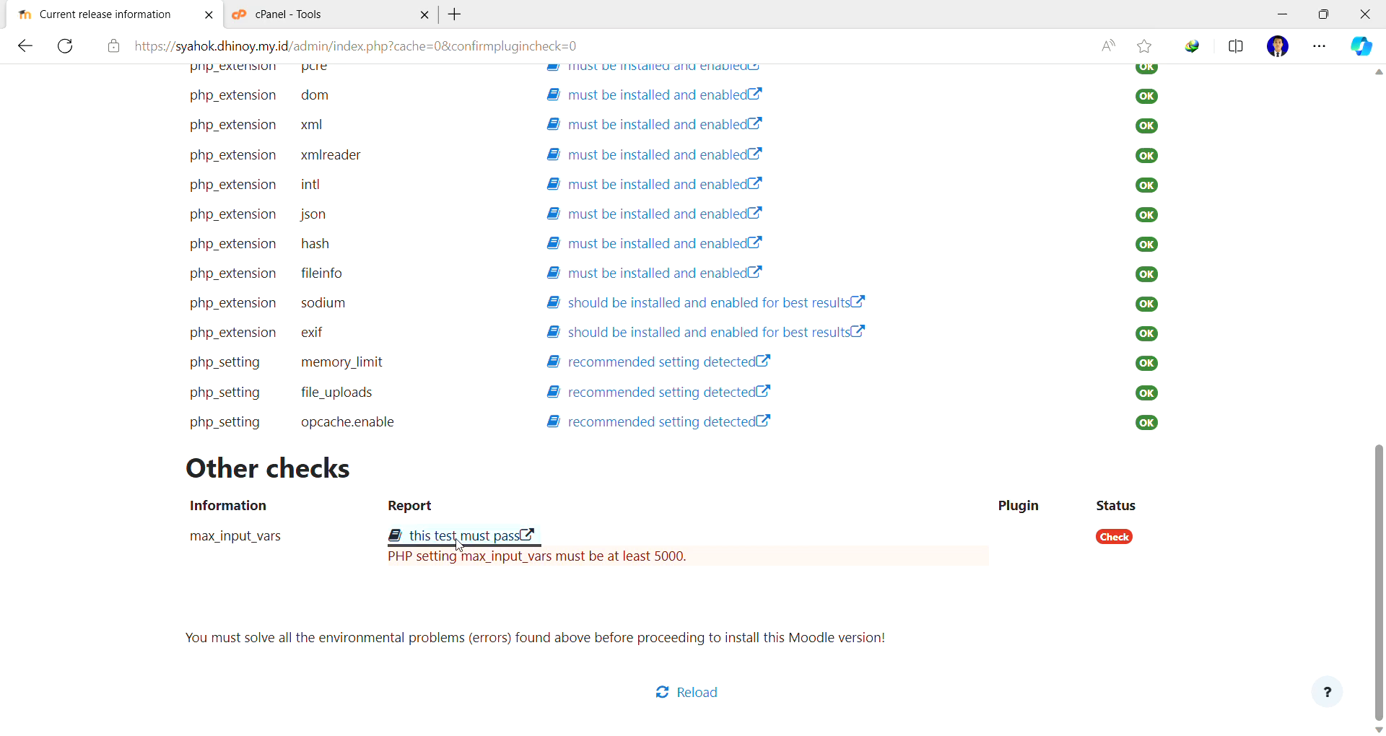
click(453, 534)
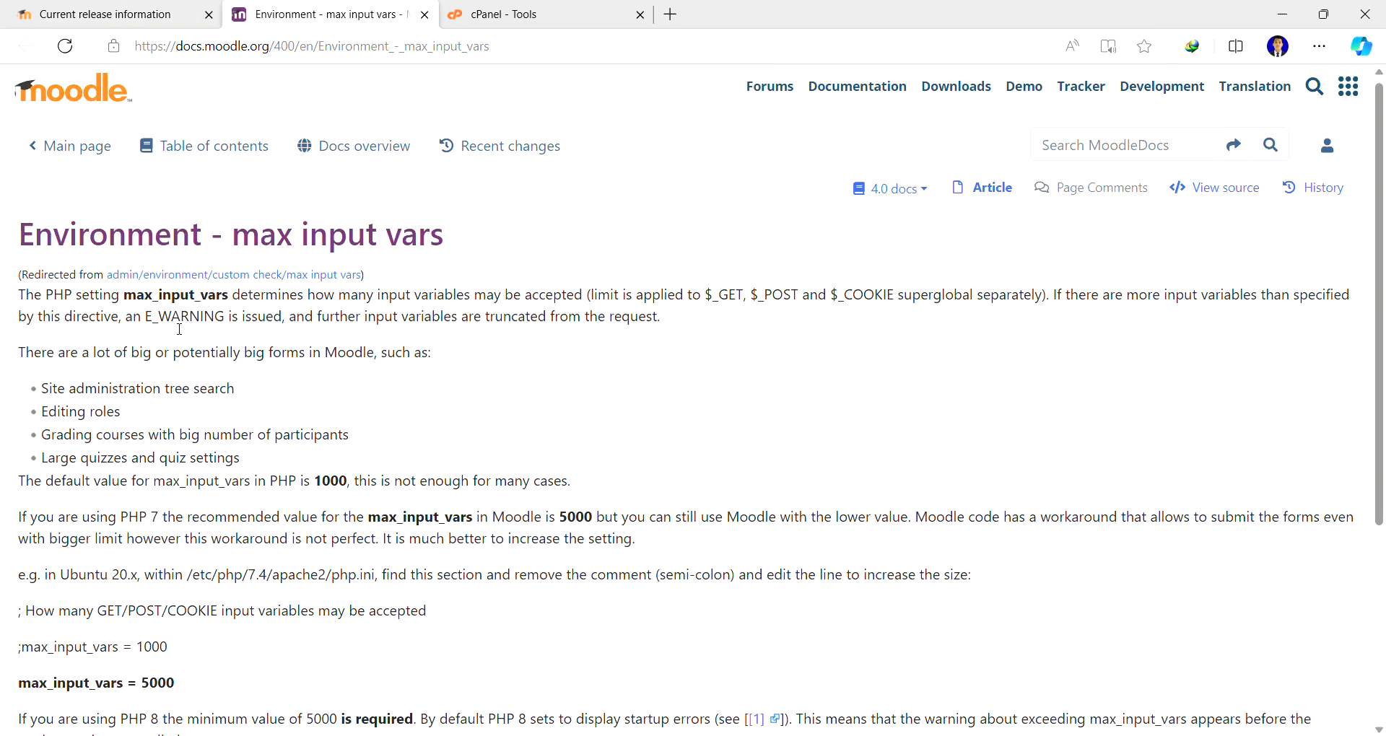
scroll(down, 3)
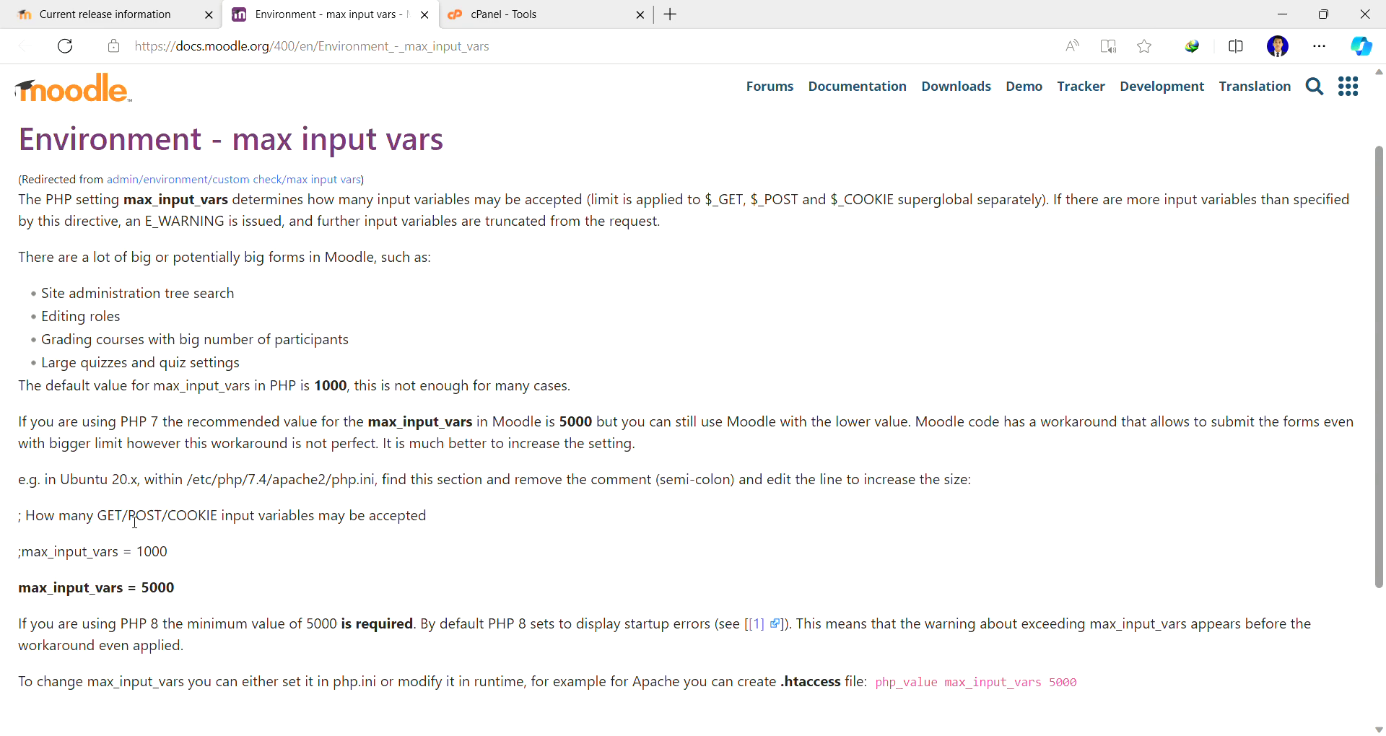
scroll(down, 3)
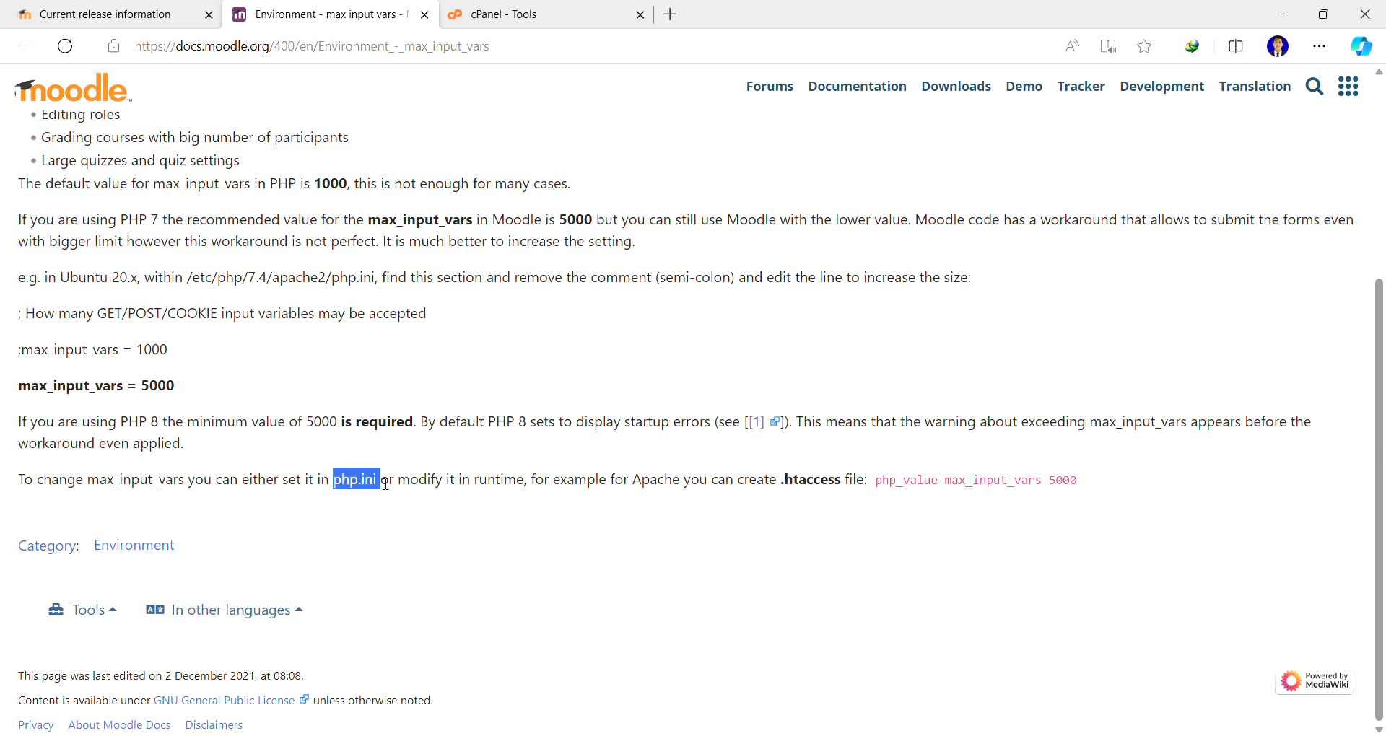
mouse_move(488, 491)
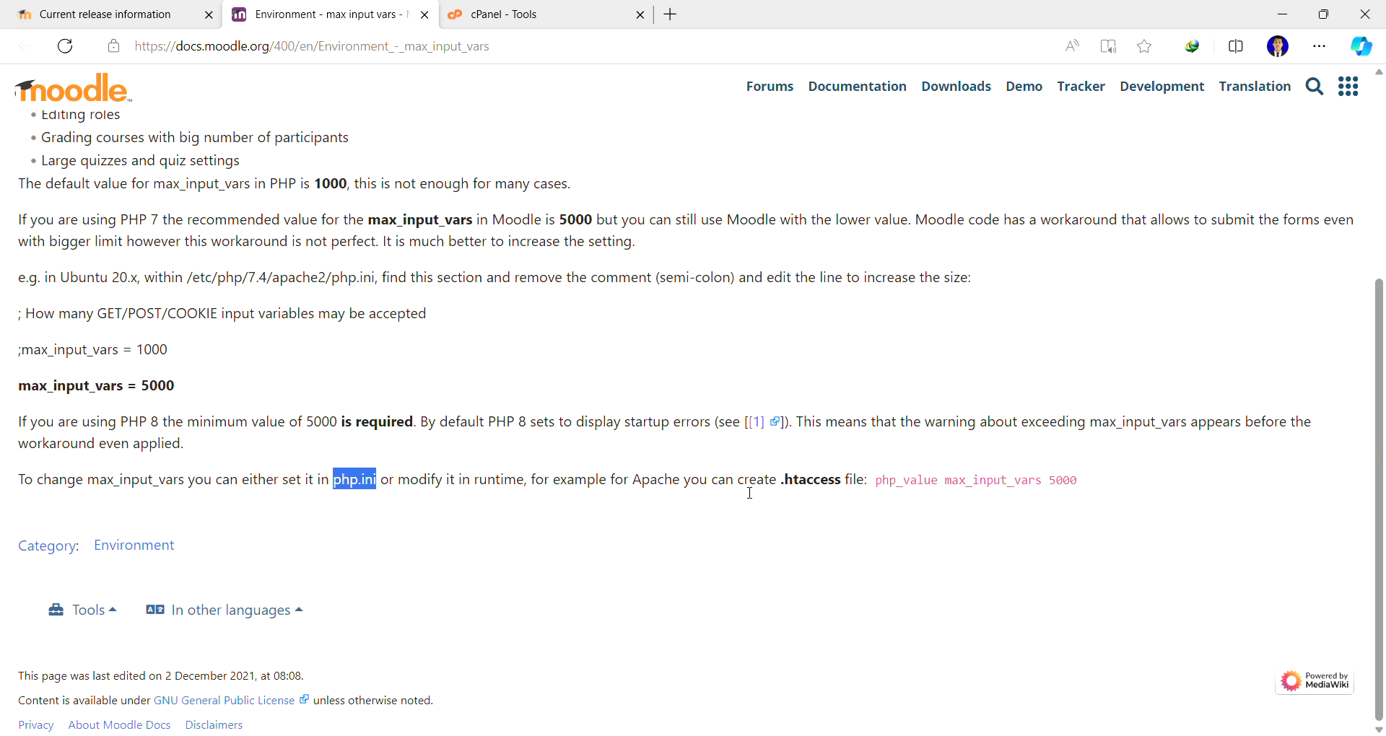
mouse_move(797, 494)
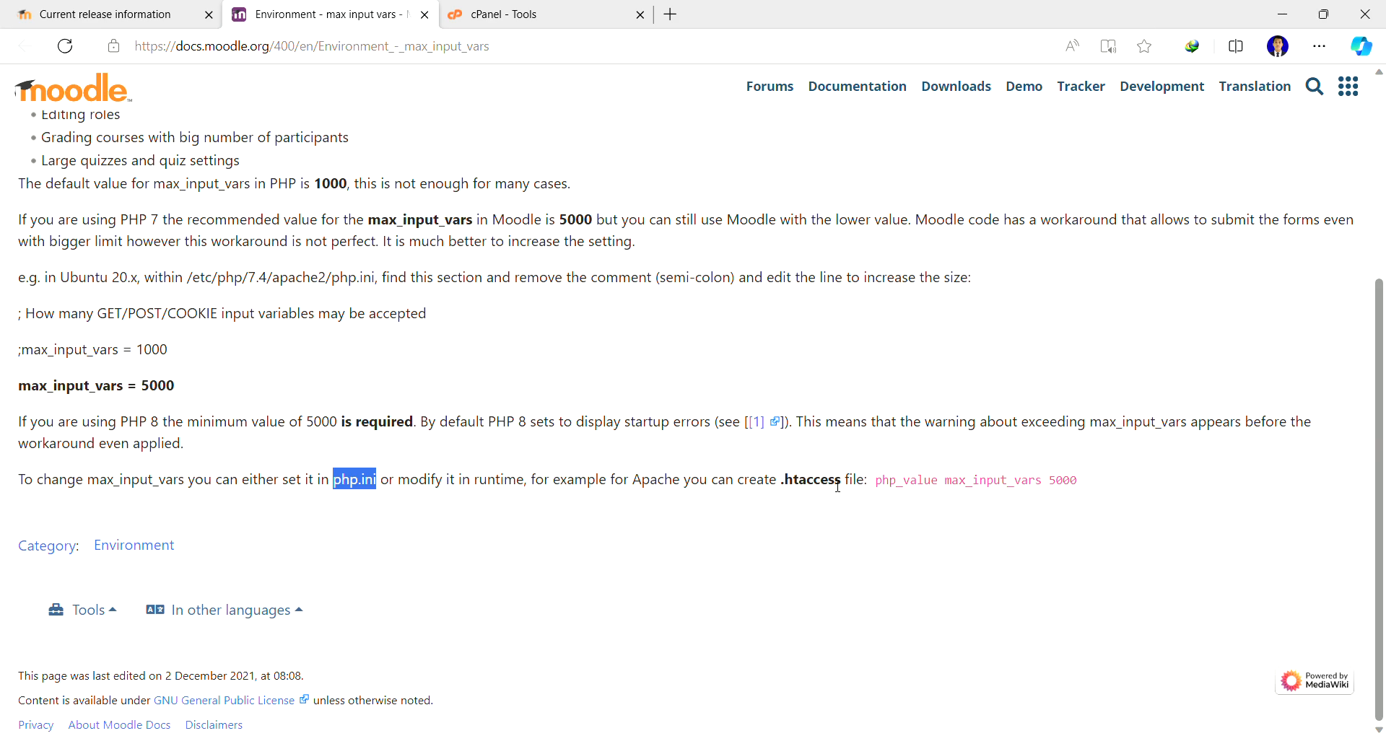
mouse_move(881, 485)
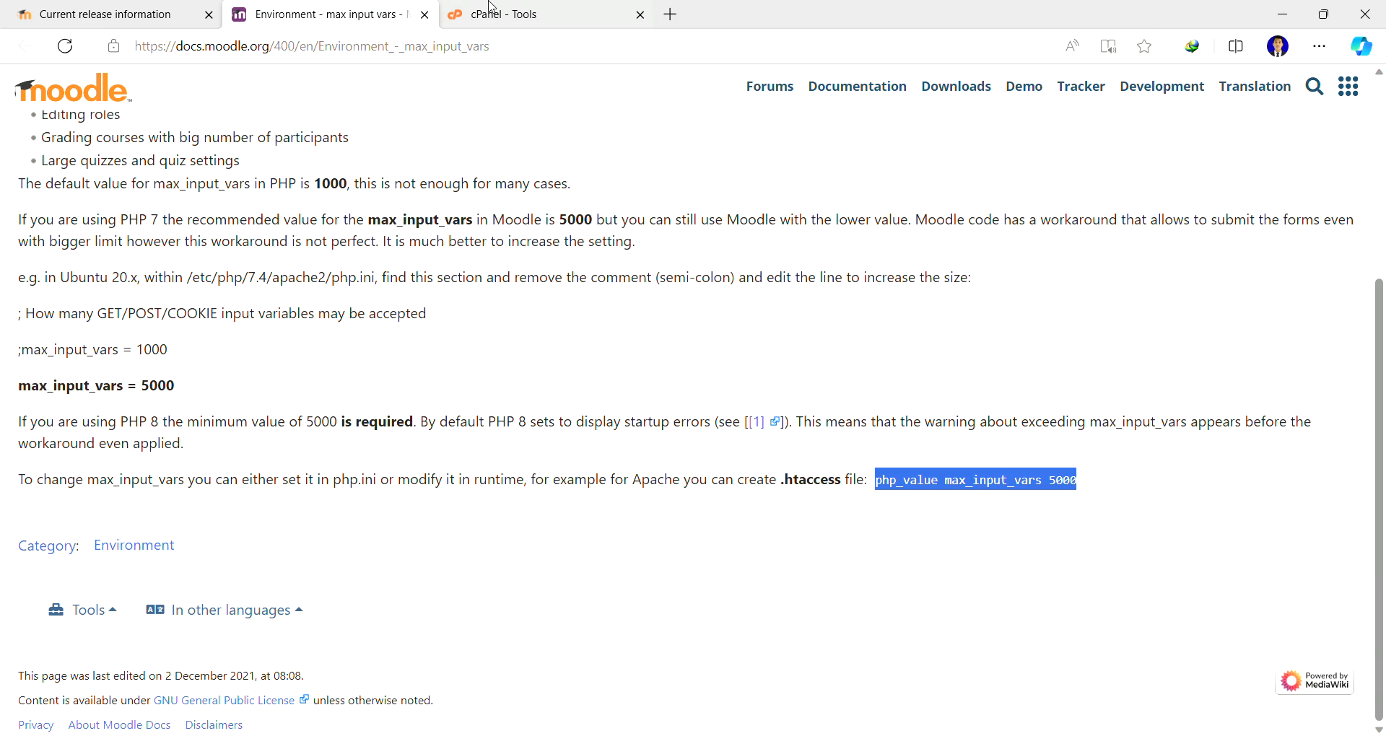
click(518, 14)
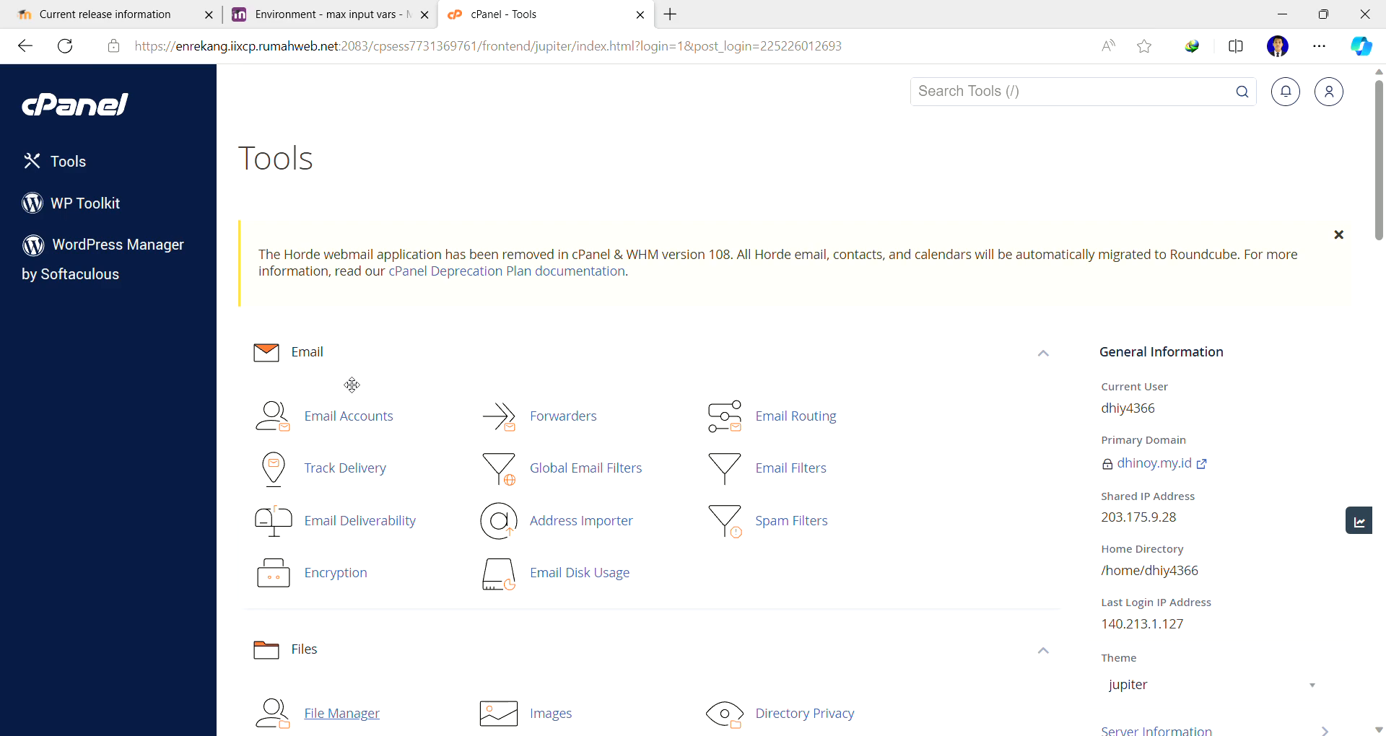
- Launch File Manager from the Files section of cPanel Tools, showing public_html
scroll(down, 3)
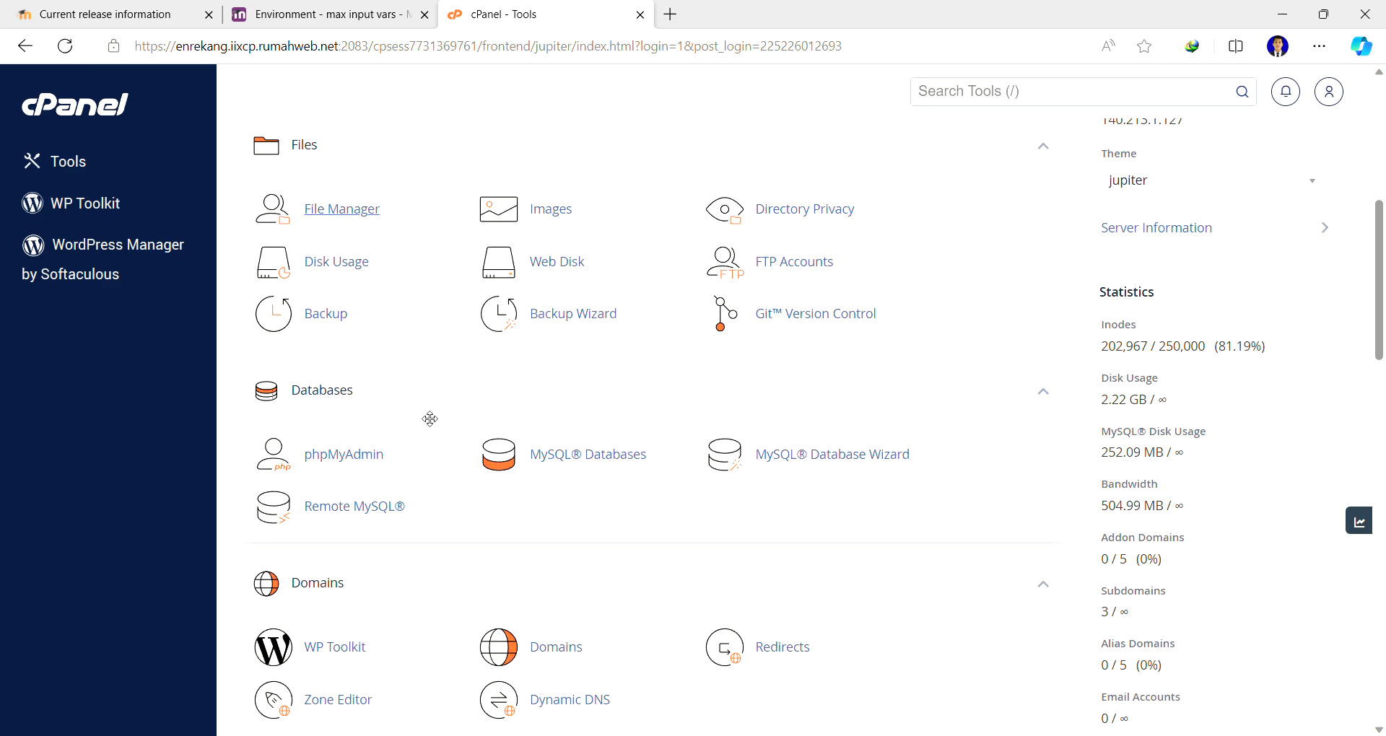
scroll(down, 3)
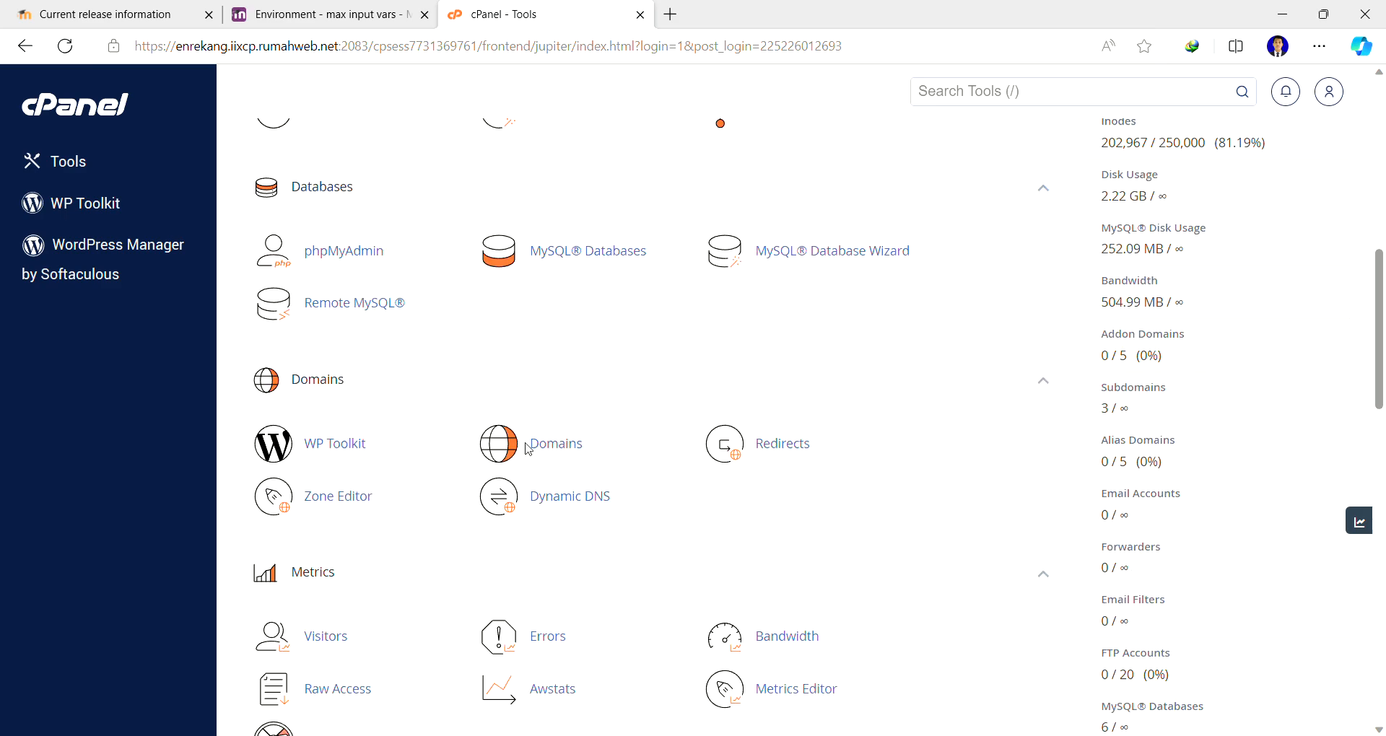
scroll(down, 3)
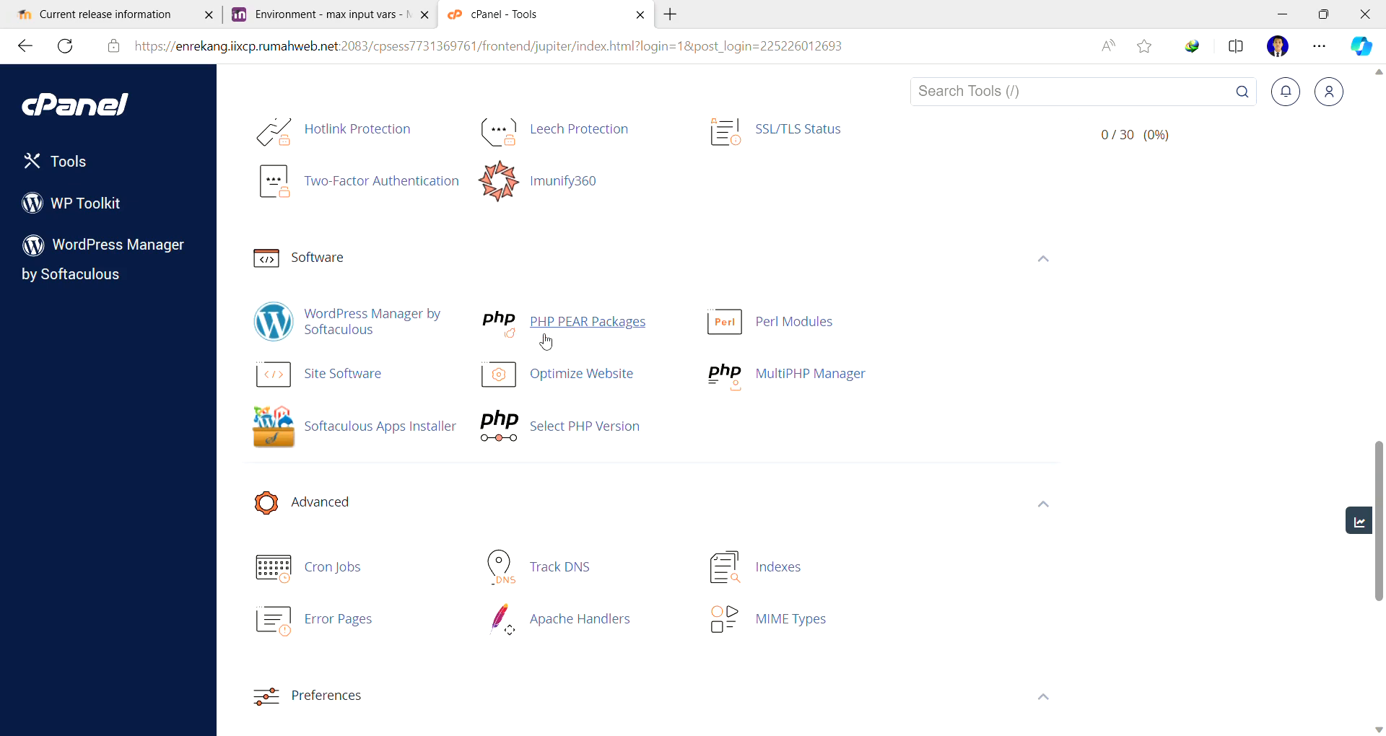
mouse_move(597, 338)
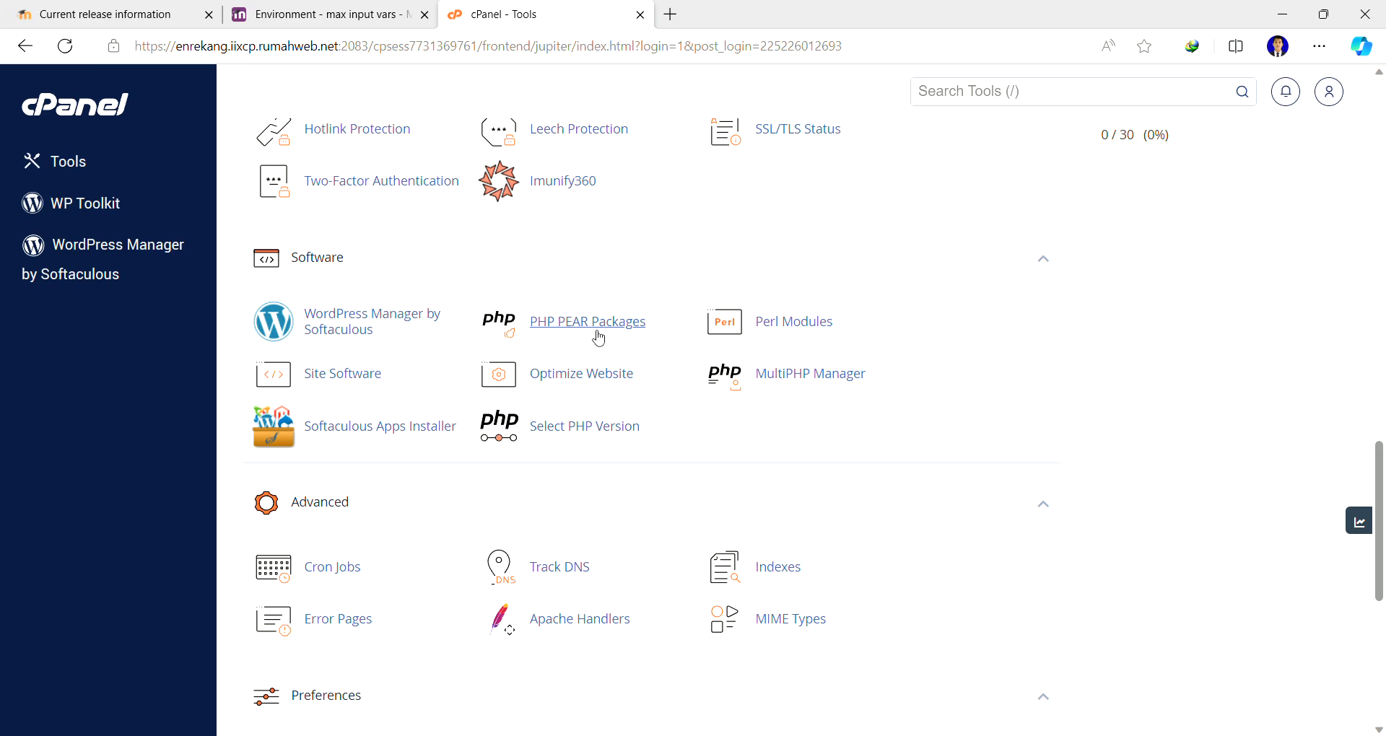
mouse_move(517, 329)
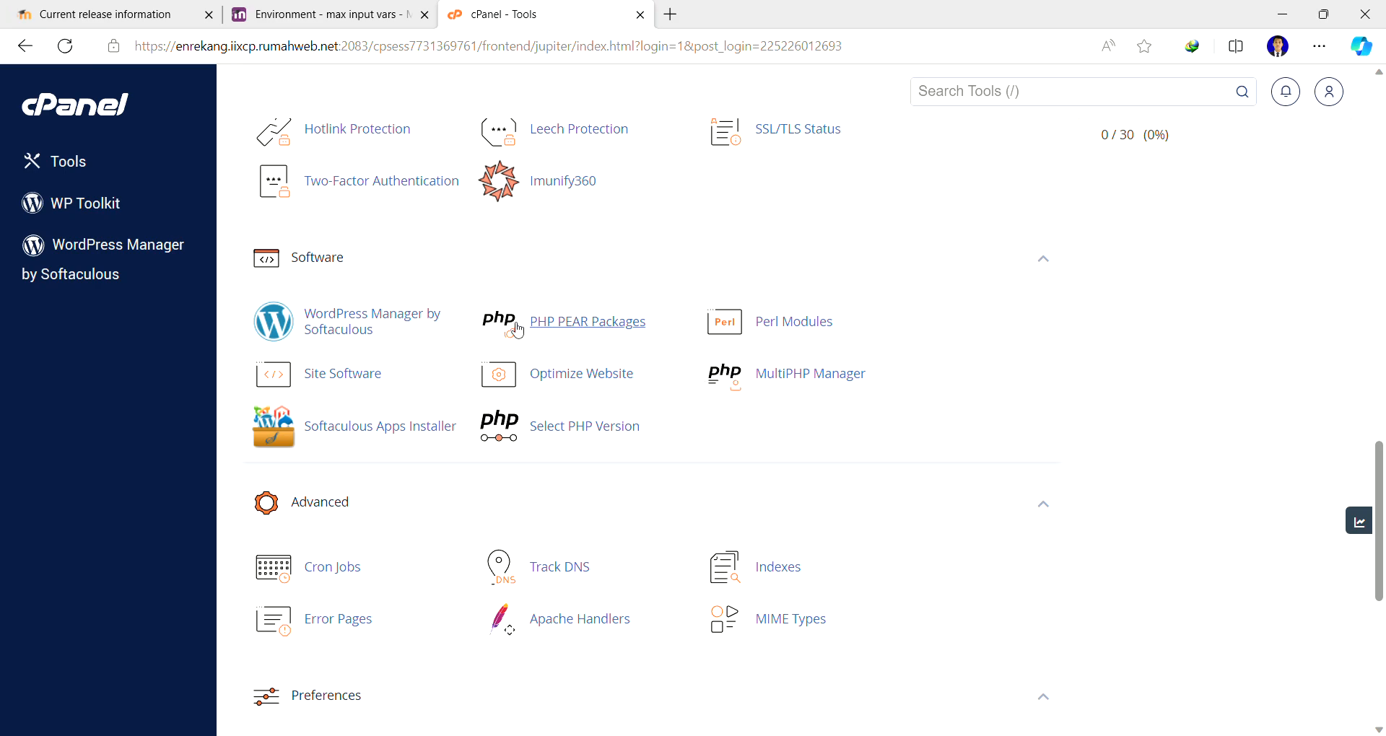
mouse_move(534, 345)
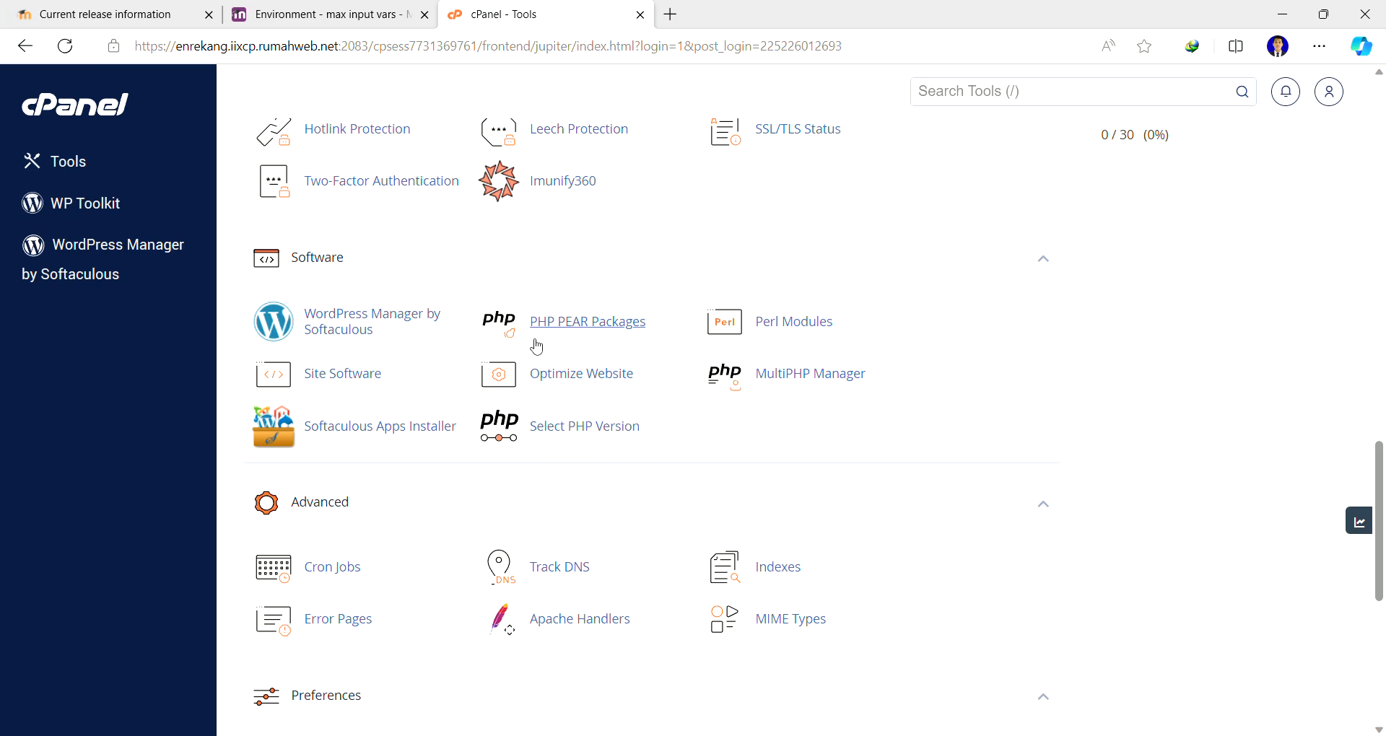
mouse_move(523, 332)
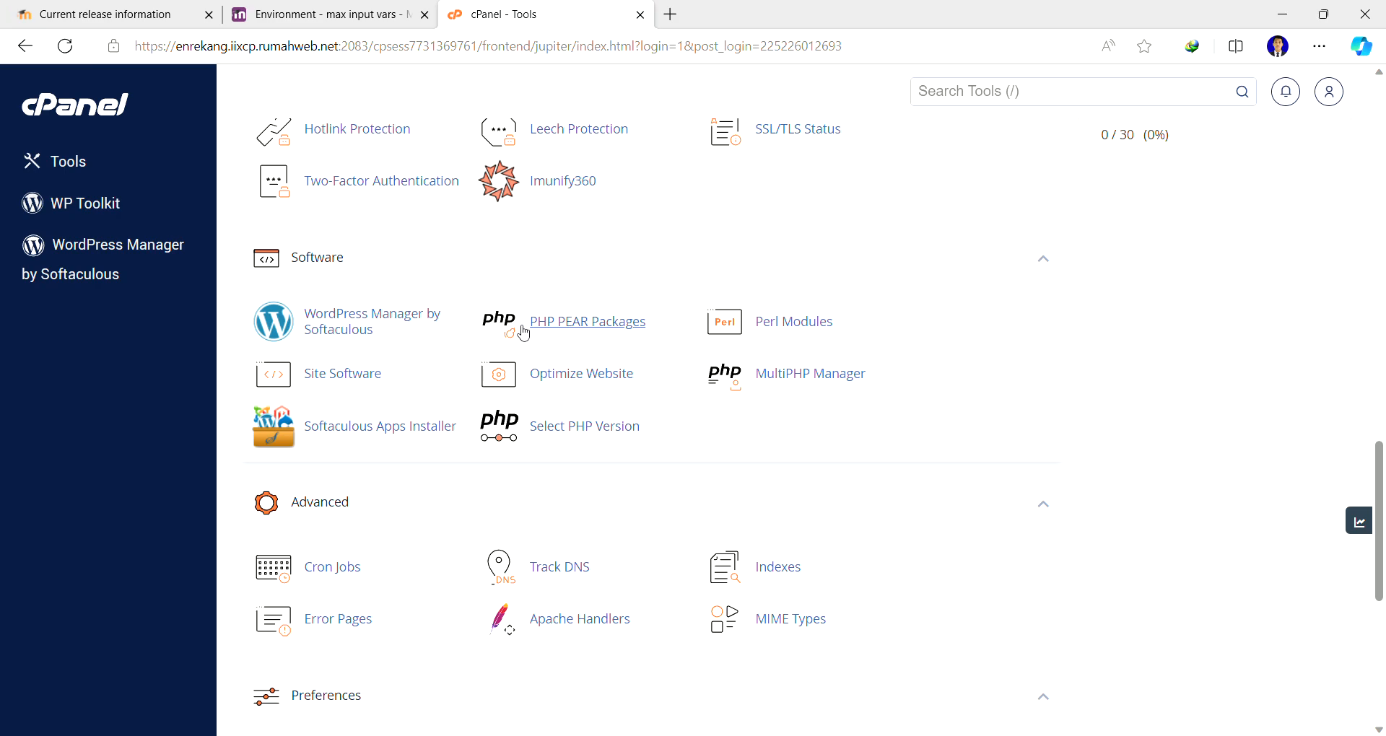
mouse_move(770, 370)
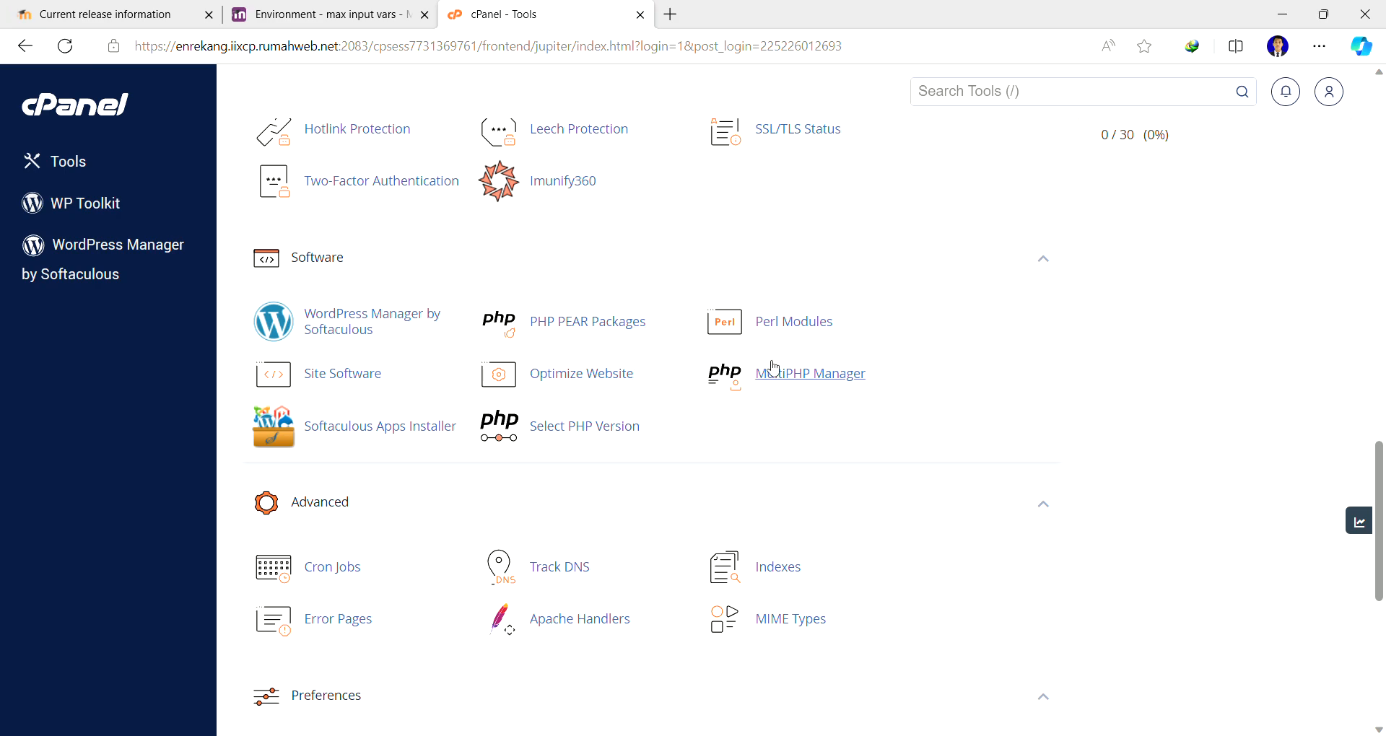
scroll(up, 3)
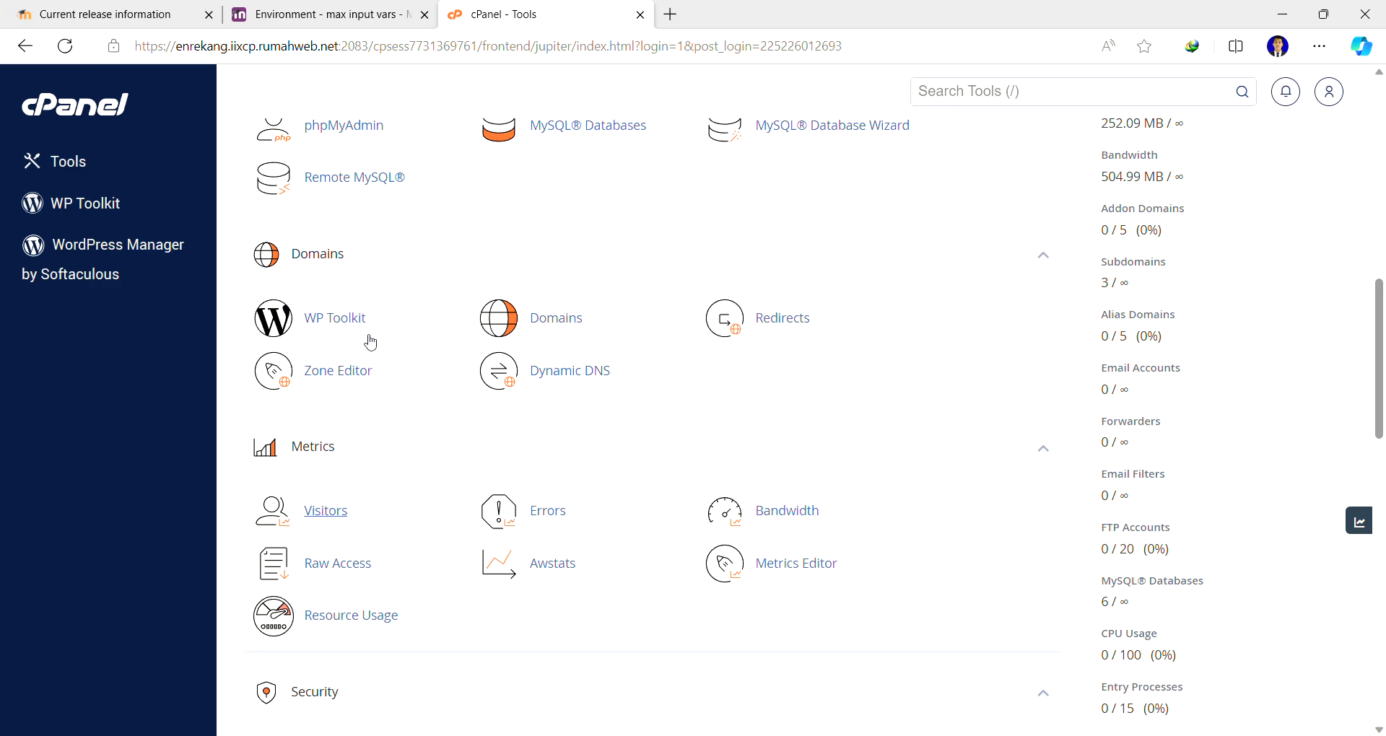
scroll(up, 3)
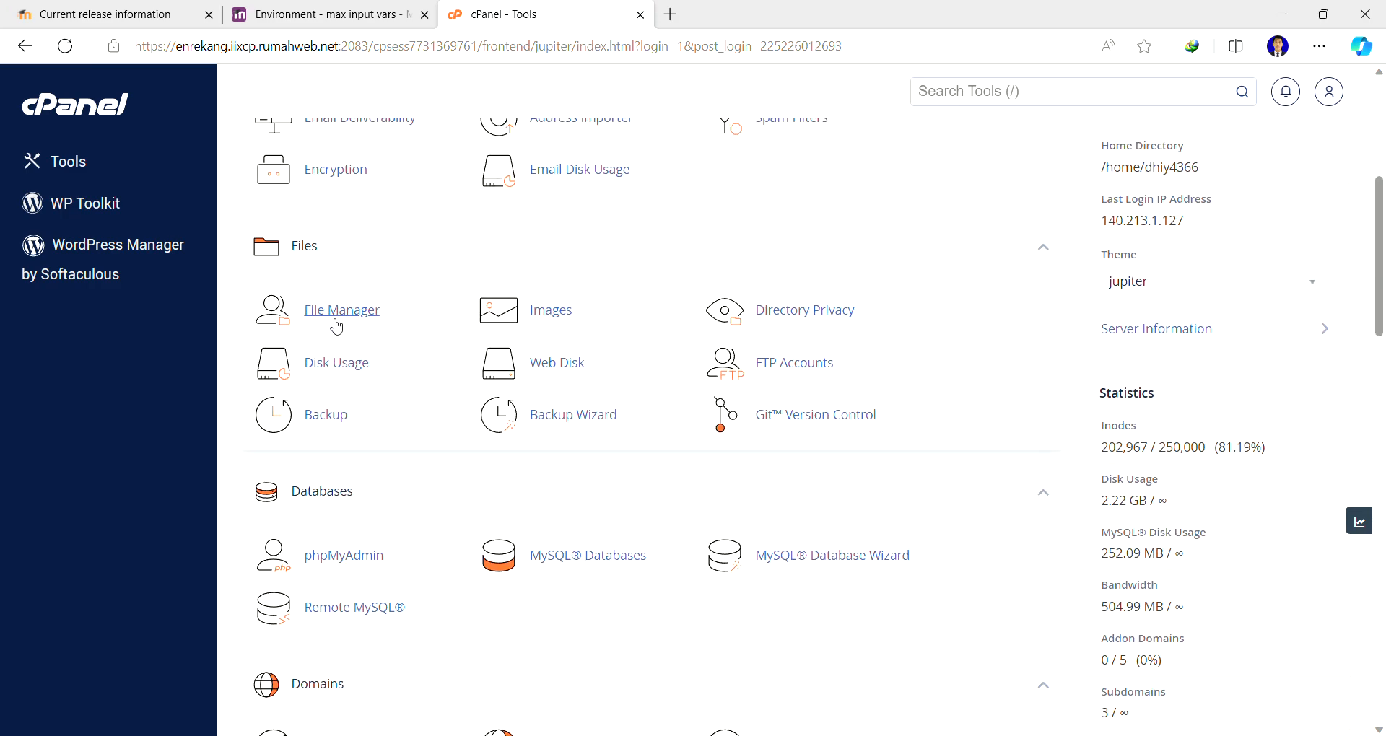
click(340, 309)
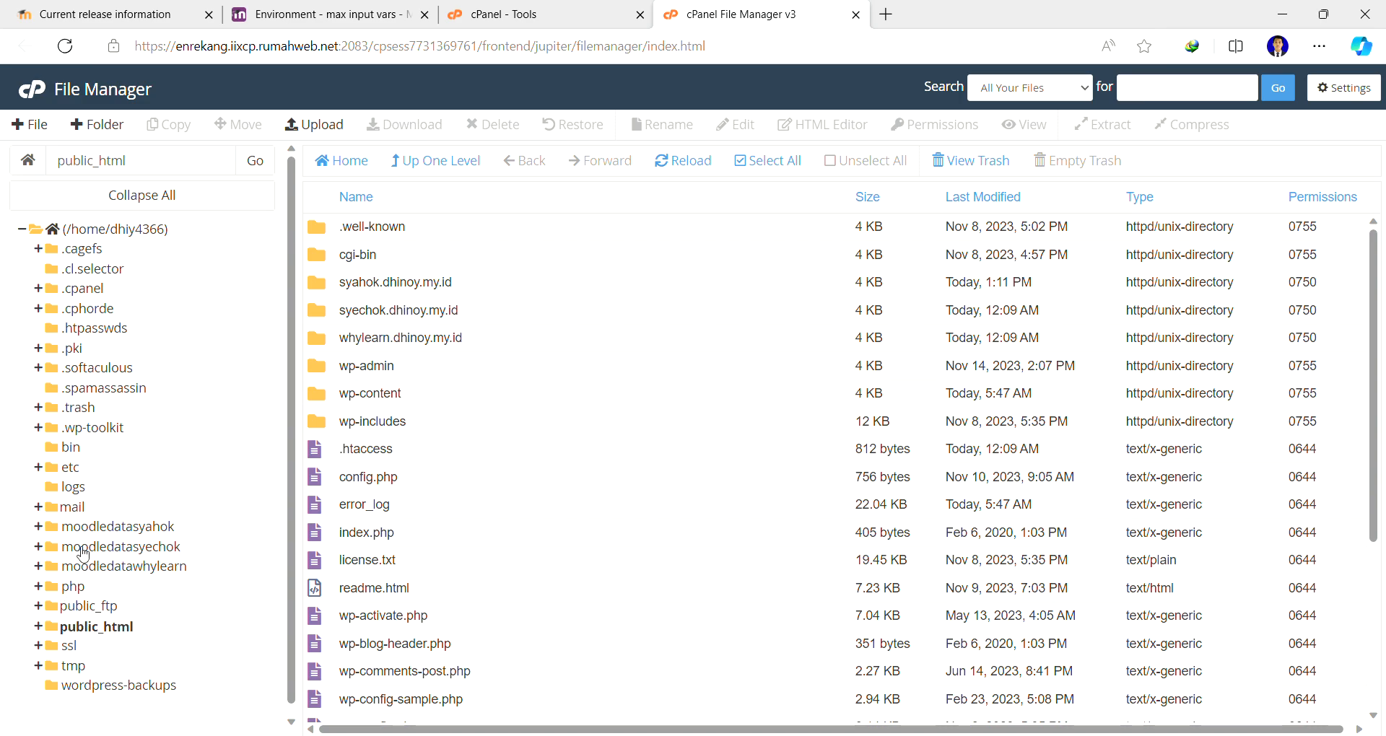
- Enter public_html's syahok.dhinoy.my.id folder and select its .htaccess file
click(96, 625)
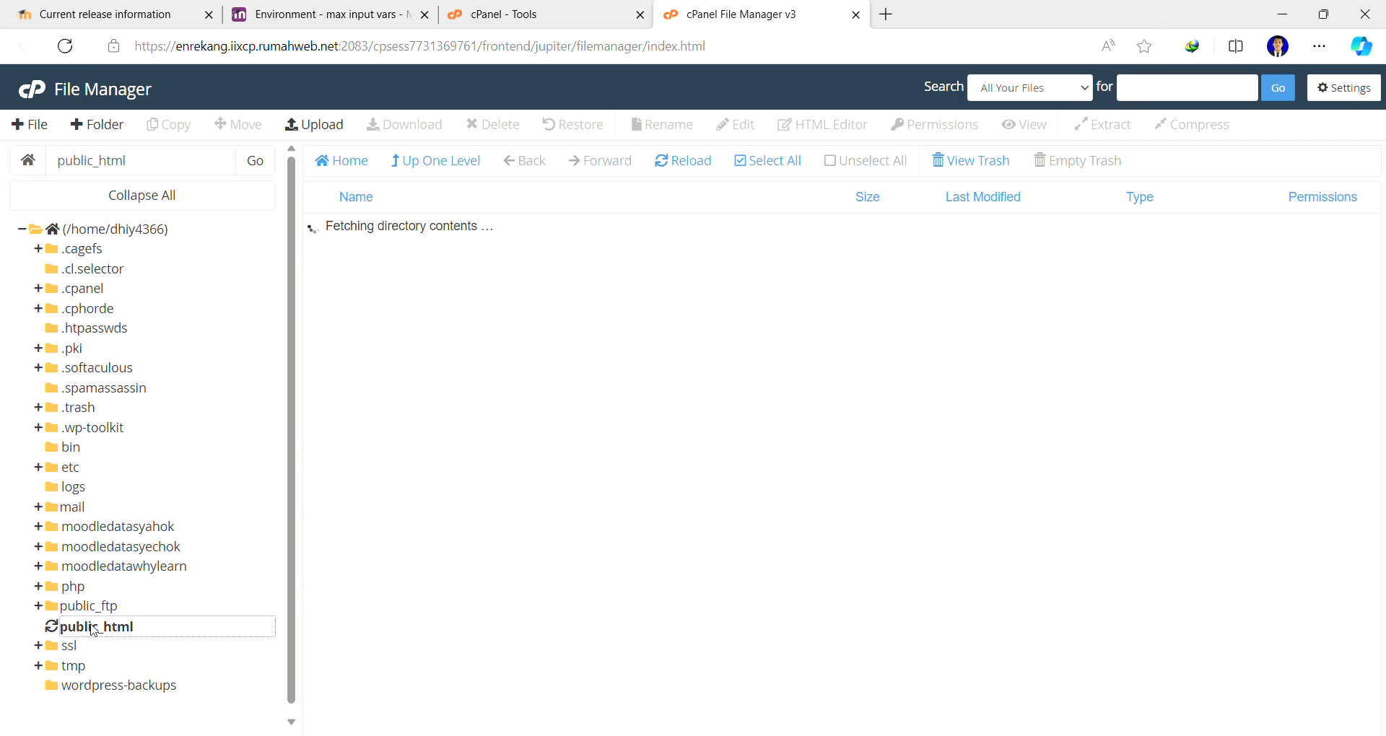
click(96, 625)
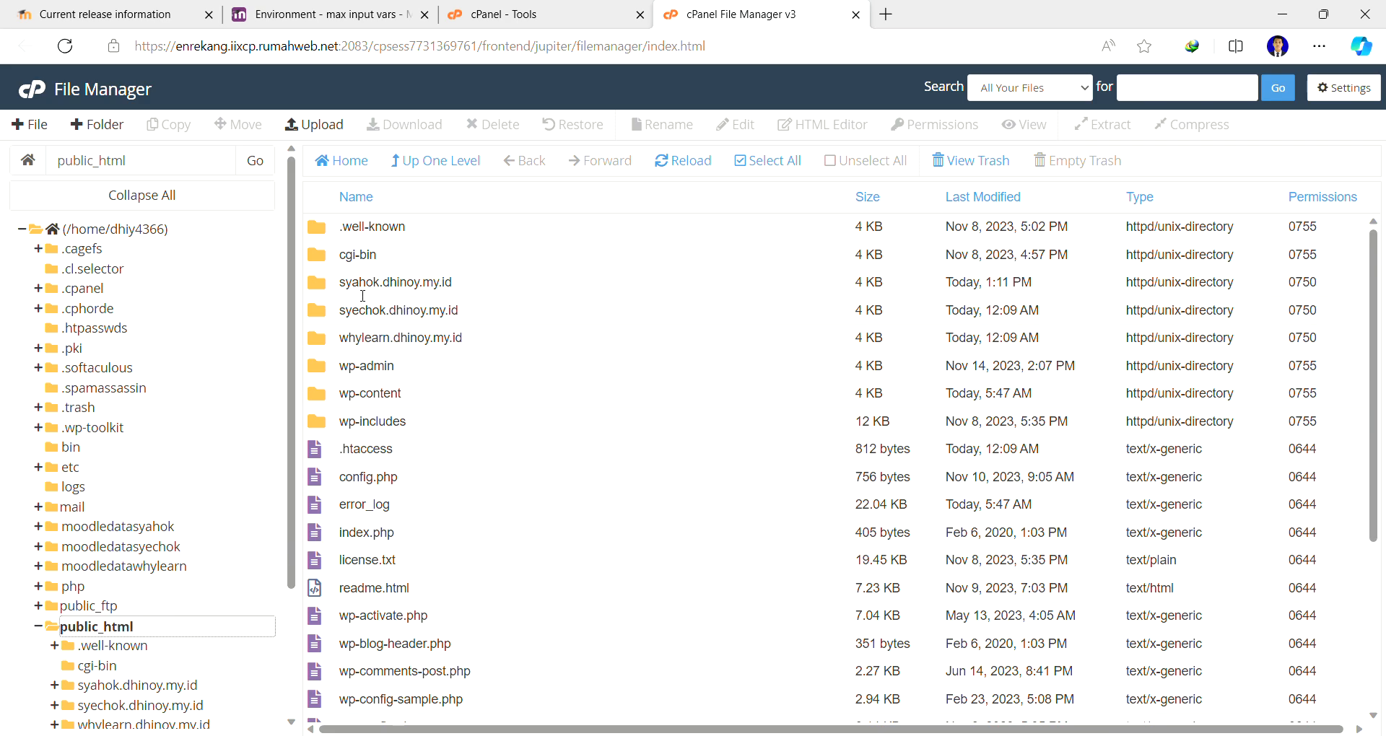
click(97, 14)
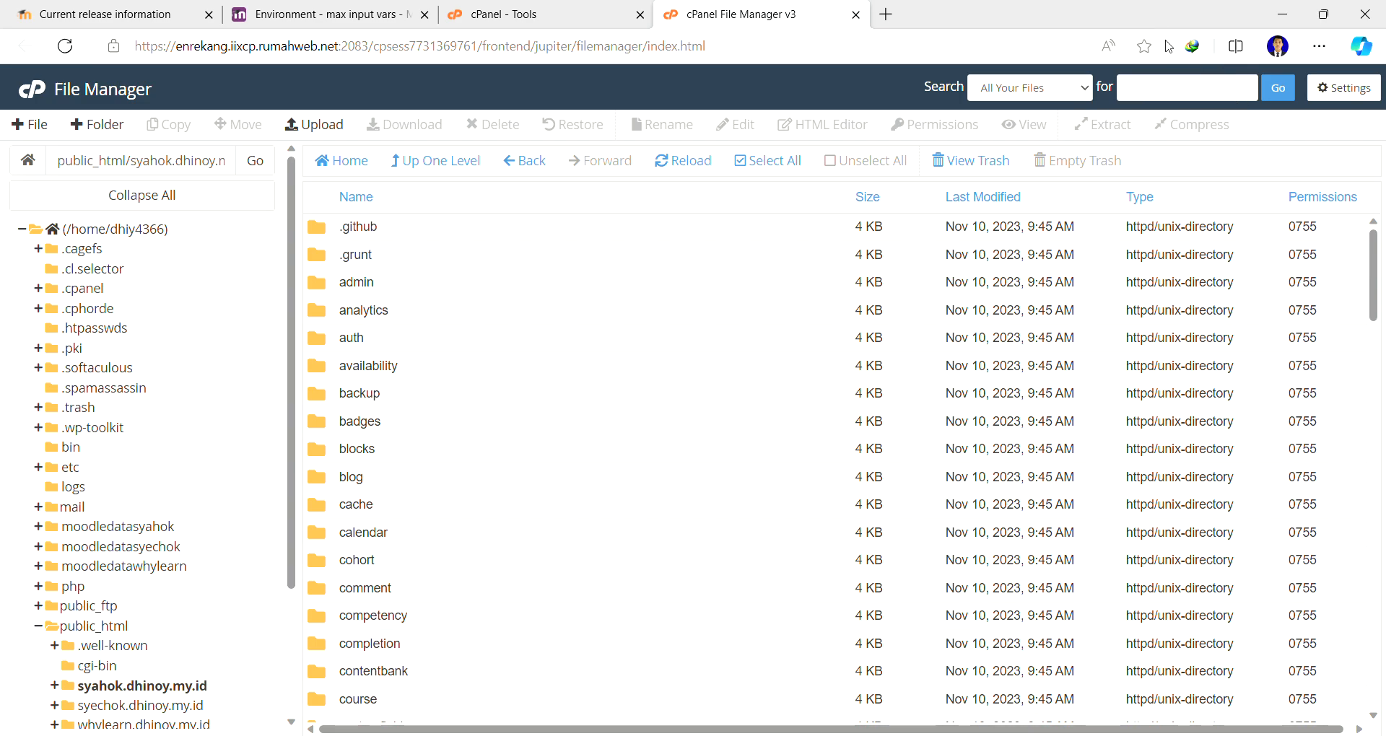
mouse_move(1214, 157)
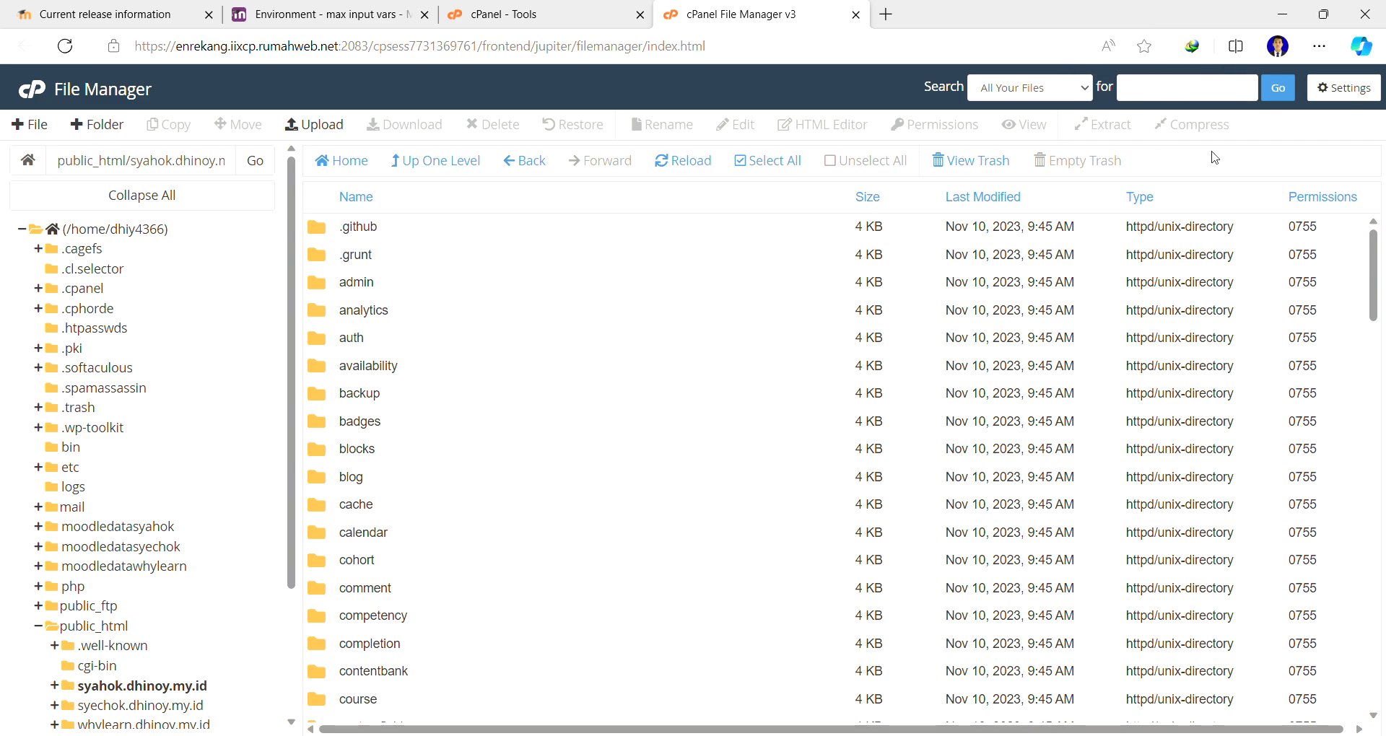
scroll(down, 3)
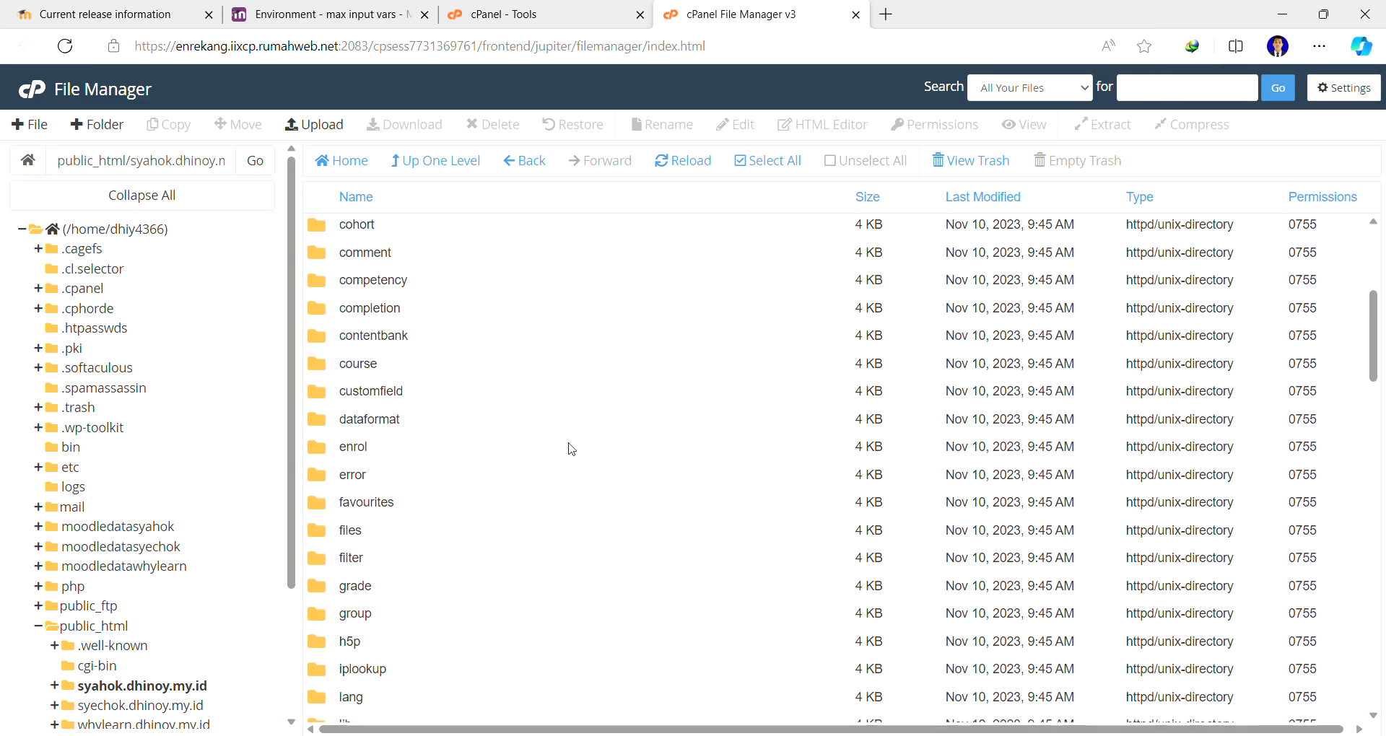
scroll(down, 3)
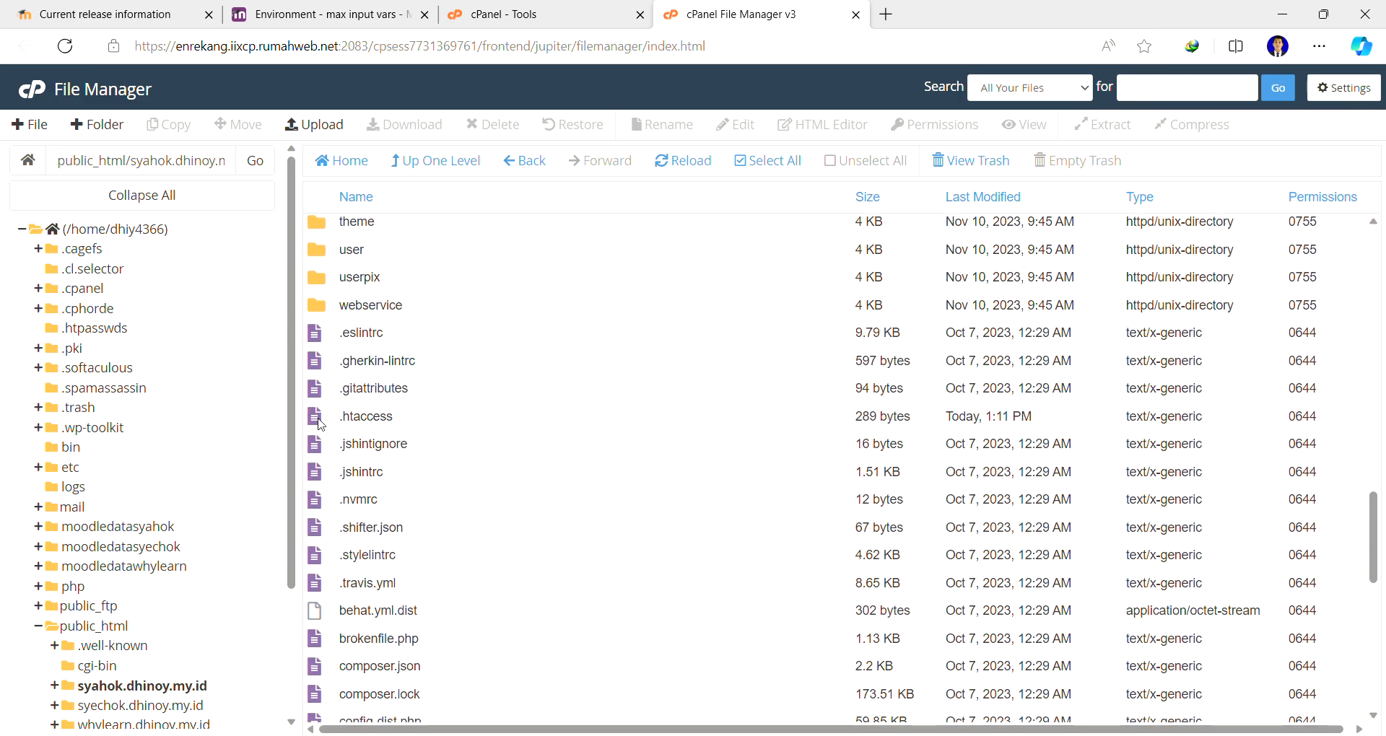
click(366, 416)
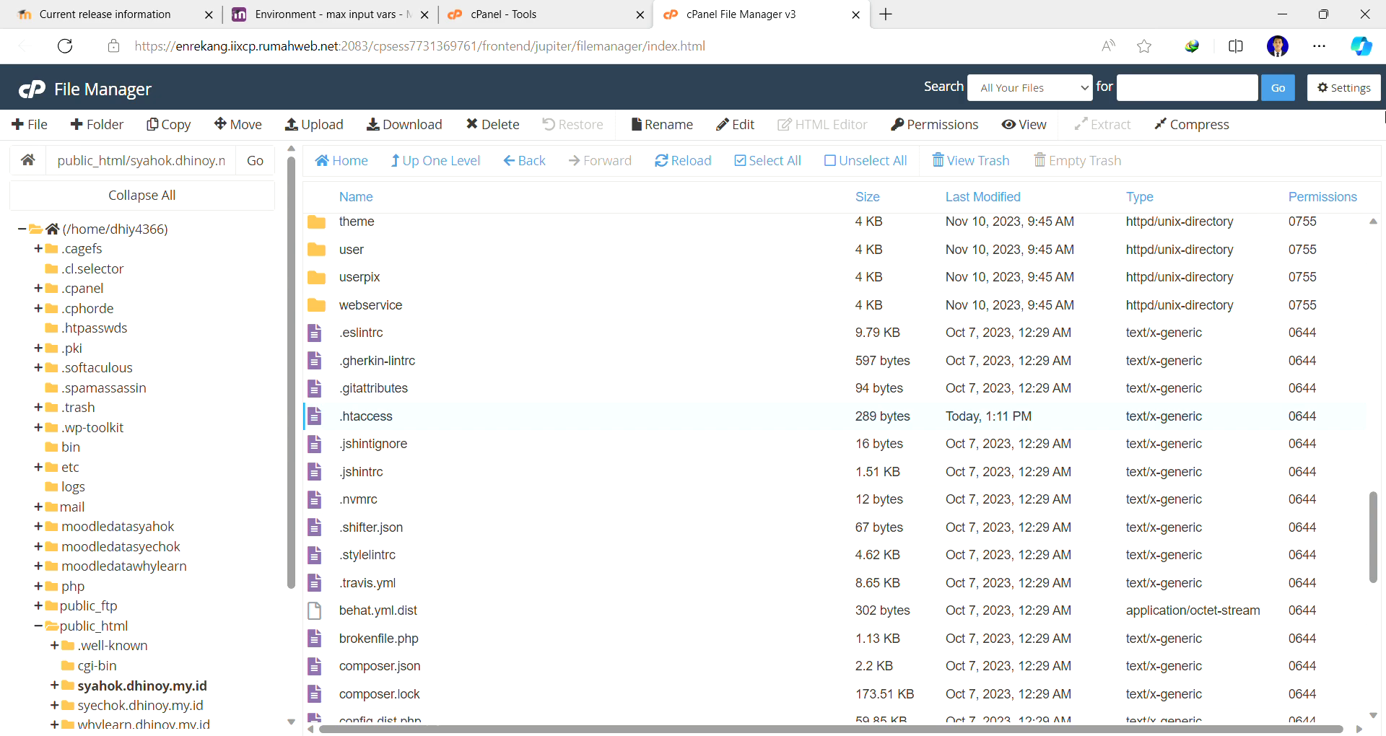
- Enable Show Hidden Files (dotfiles) in File Manager settings, save, and reselect .htaccess
click(1343, 88)
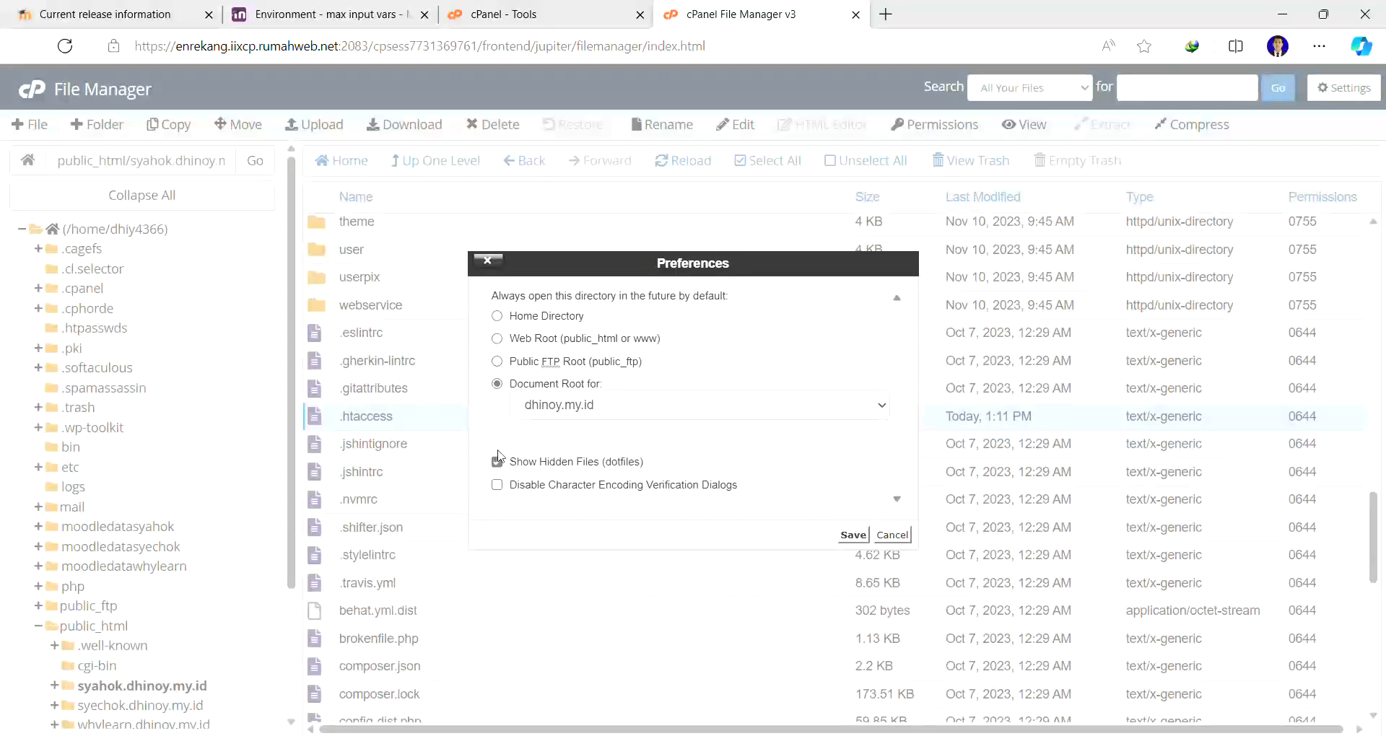
click(496, 462)
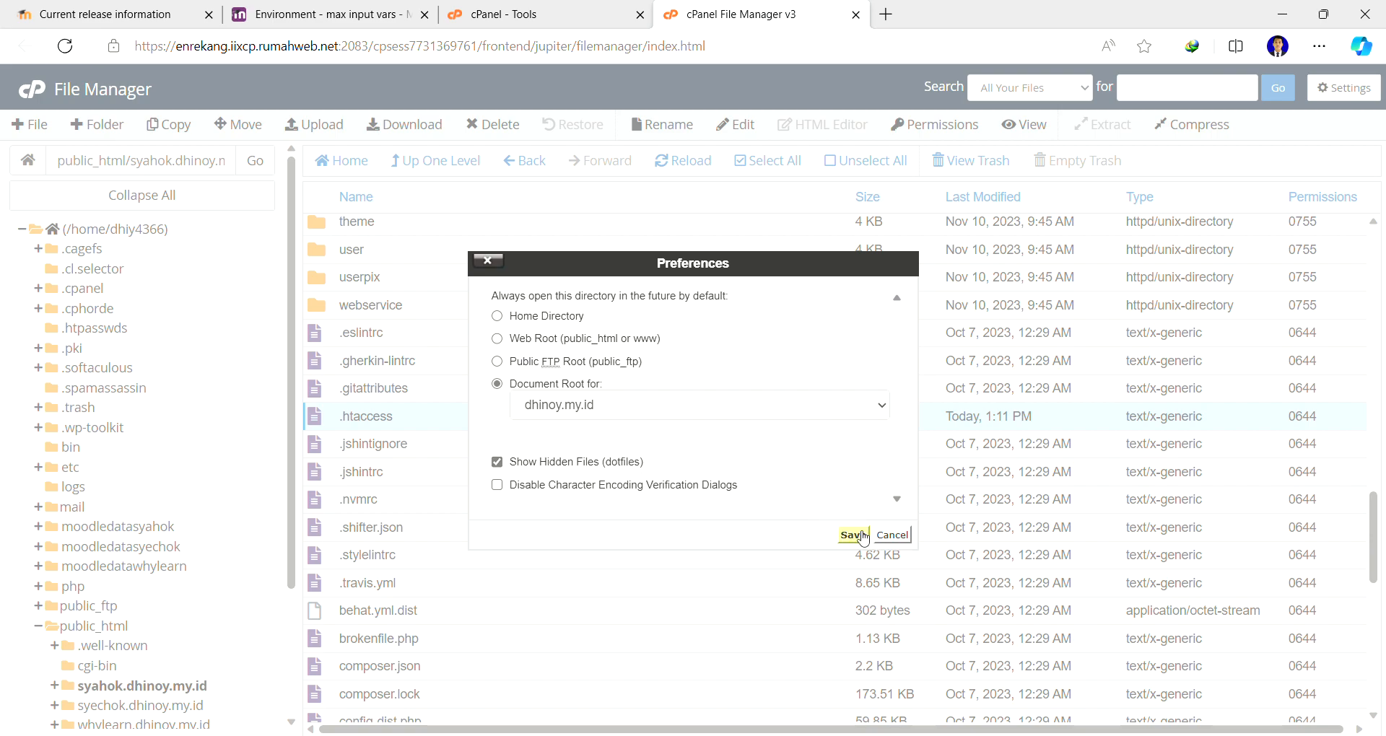
click(852, 534)
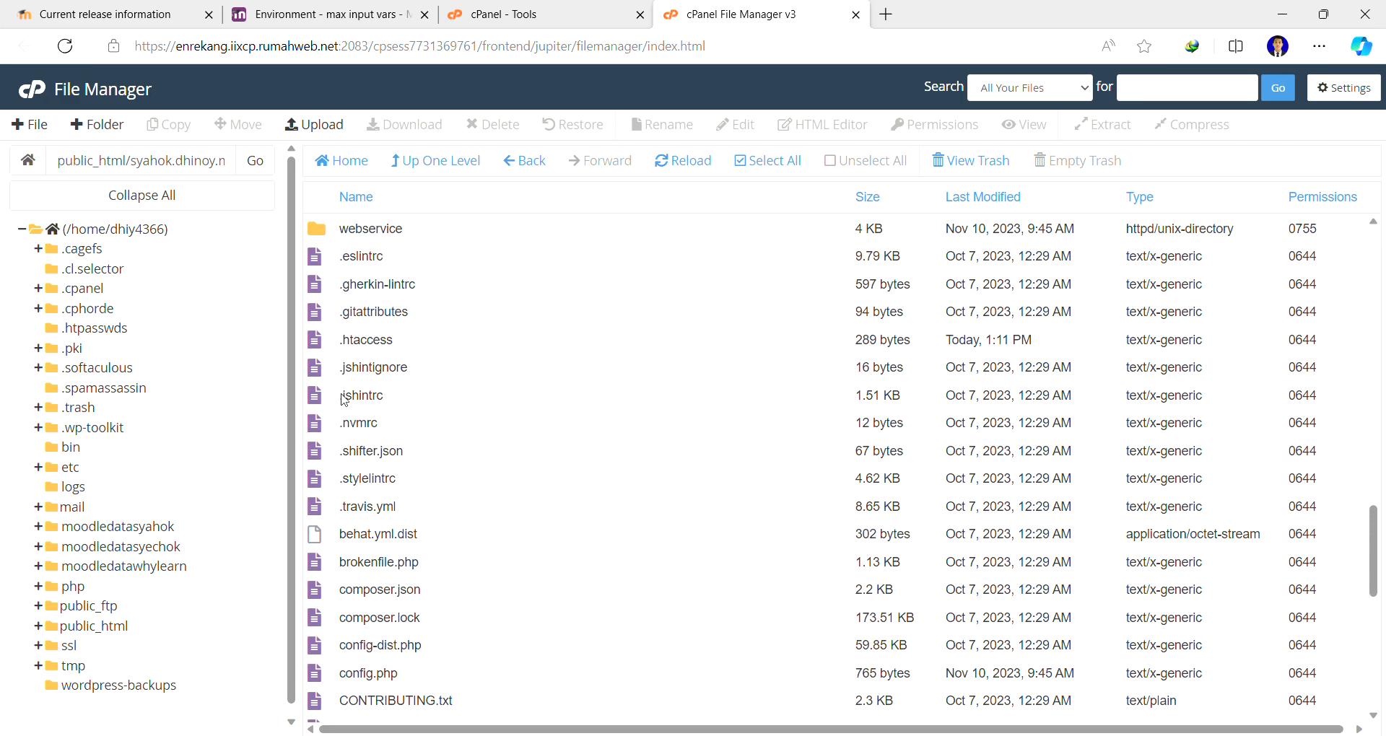
mouse_move(316, 343)
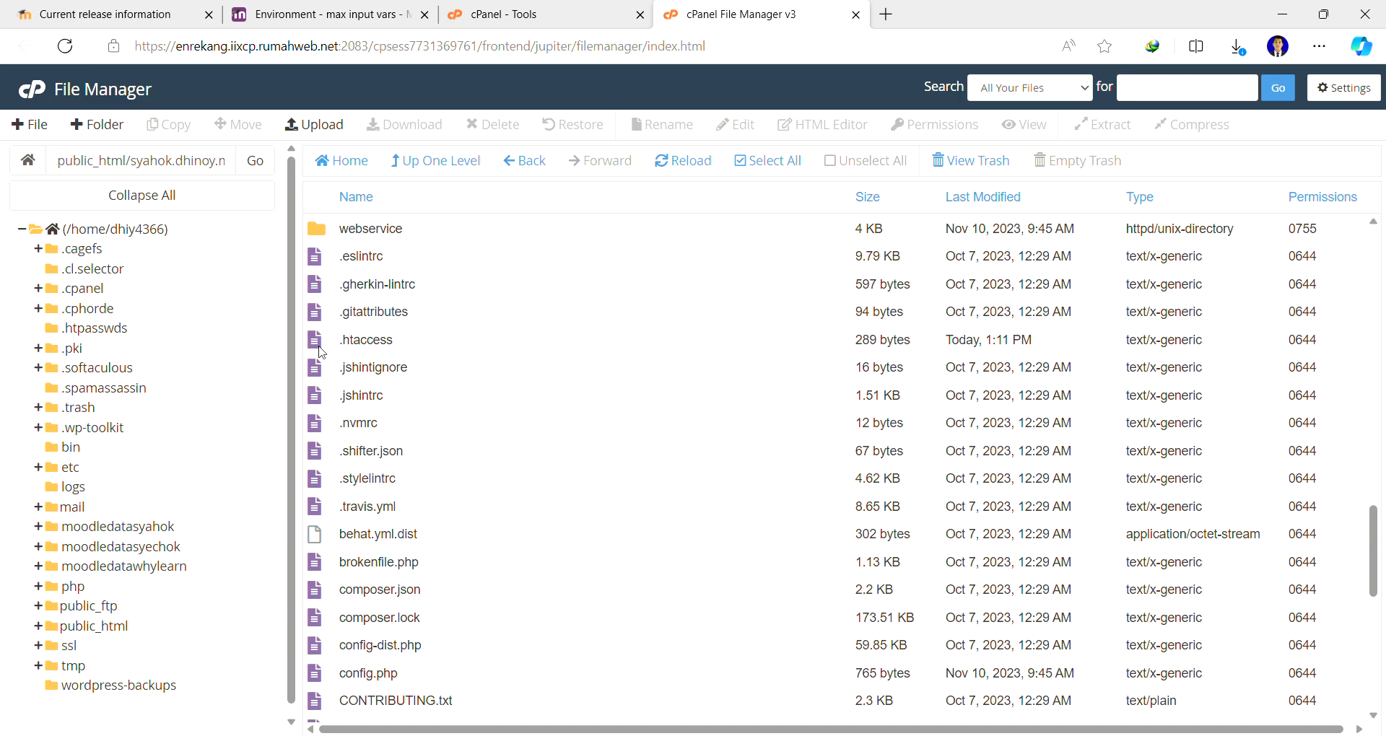
click(365, 340)
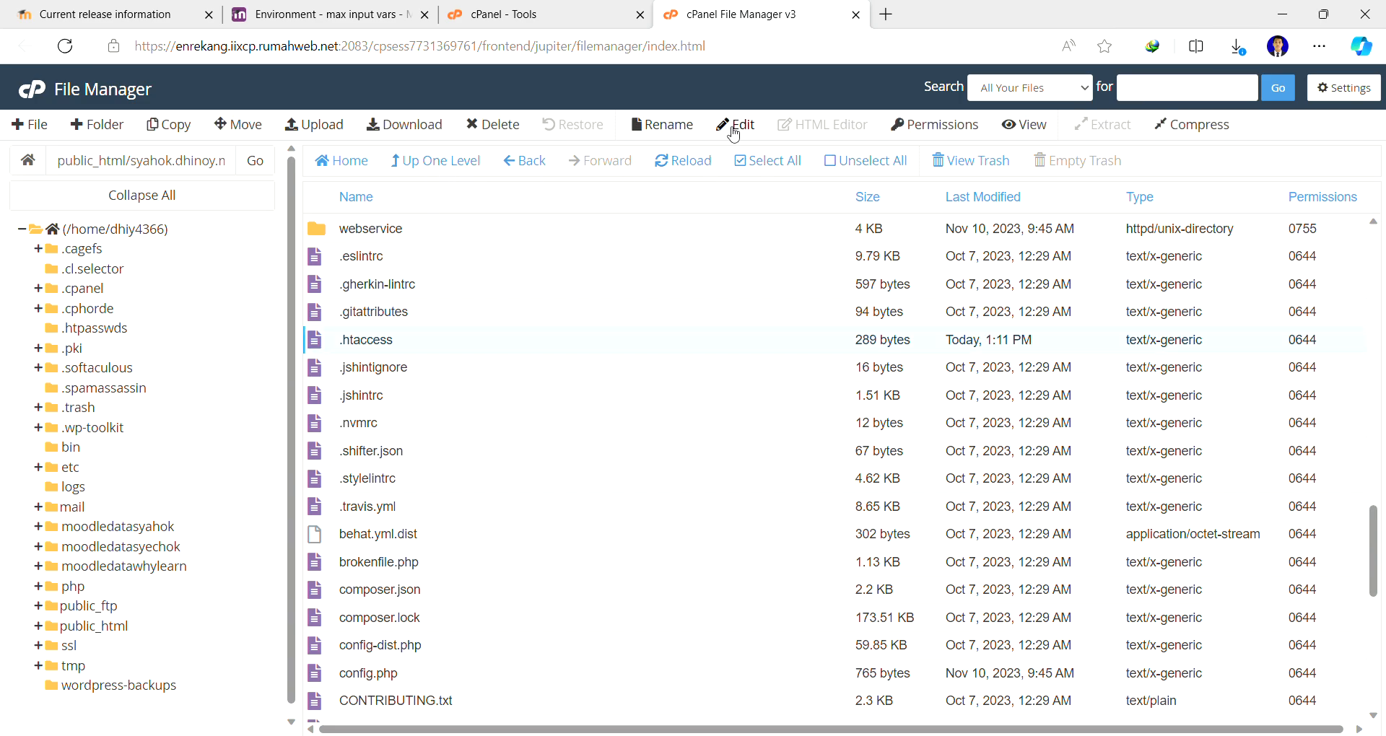
- Edit .htaccess to begin with 'php_value max_input_vars 5000', save changes and close the editor
click(742, 124)
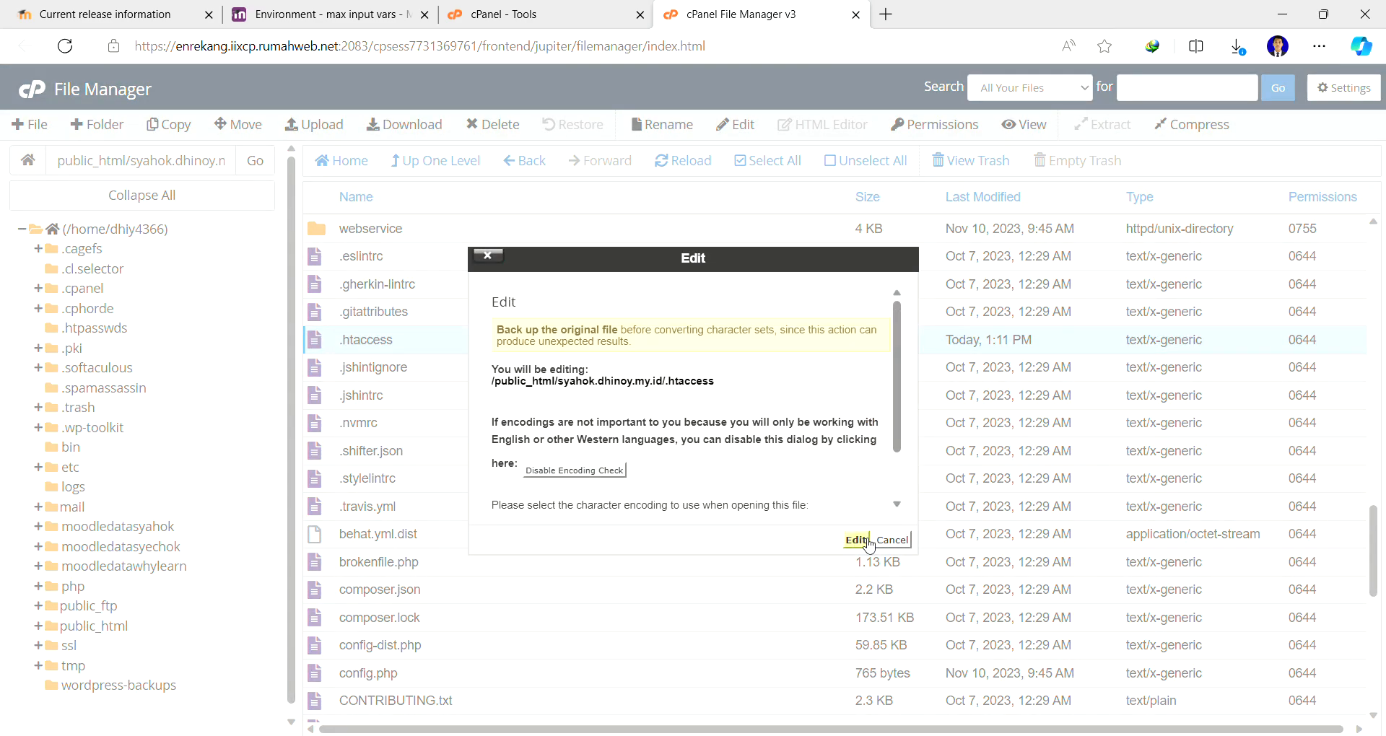
click(856, 540)
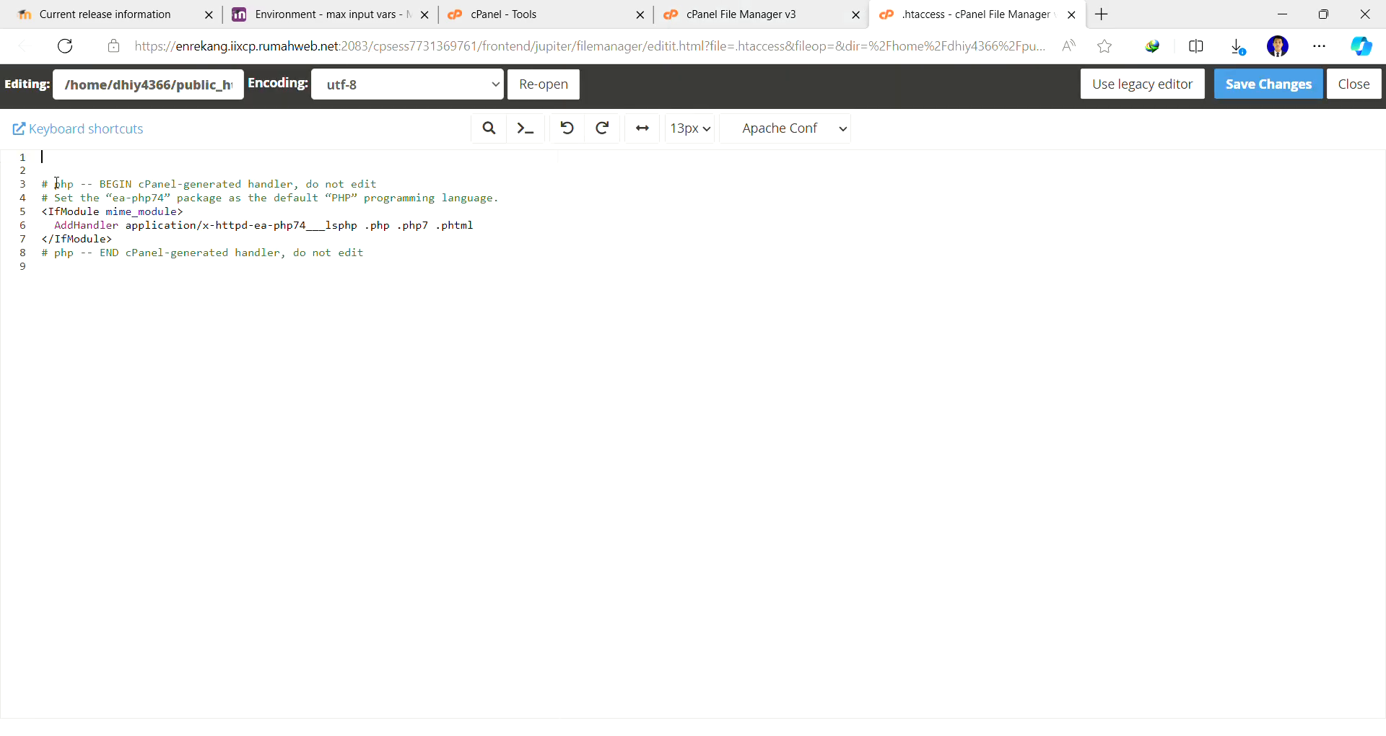
text(php_value max_input_vars 5000)
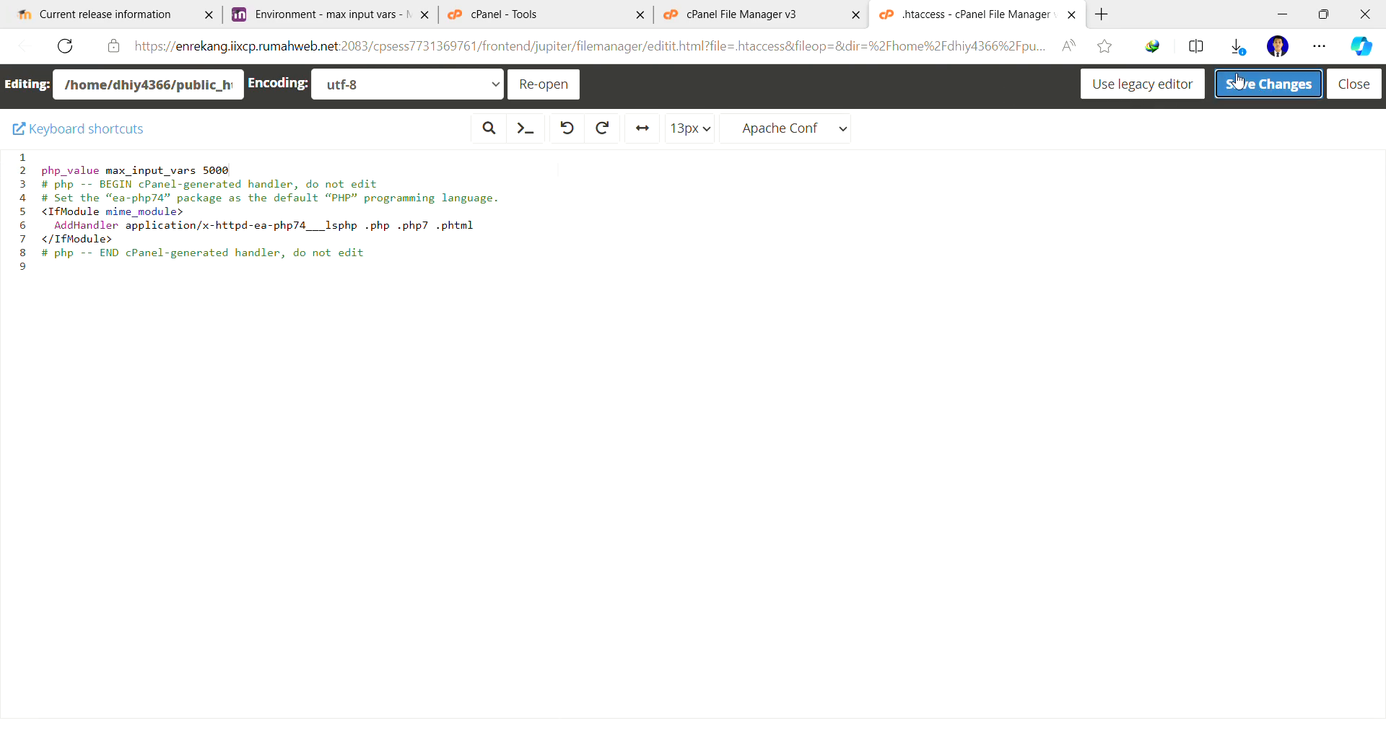
click(1267, 84)
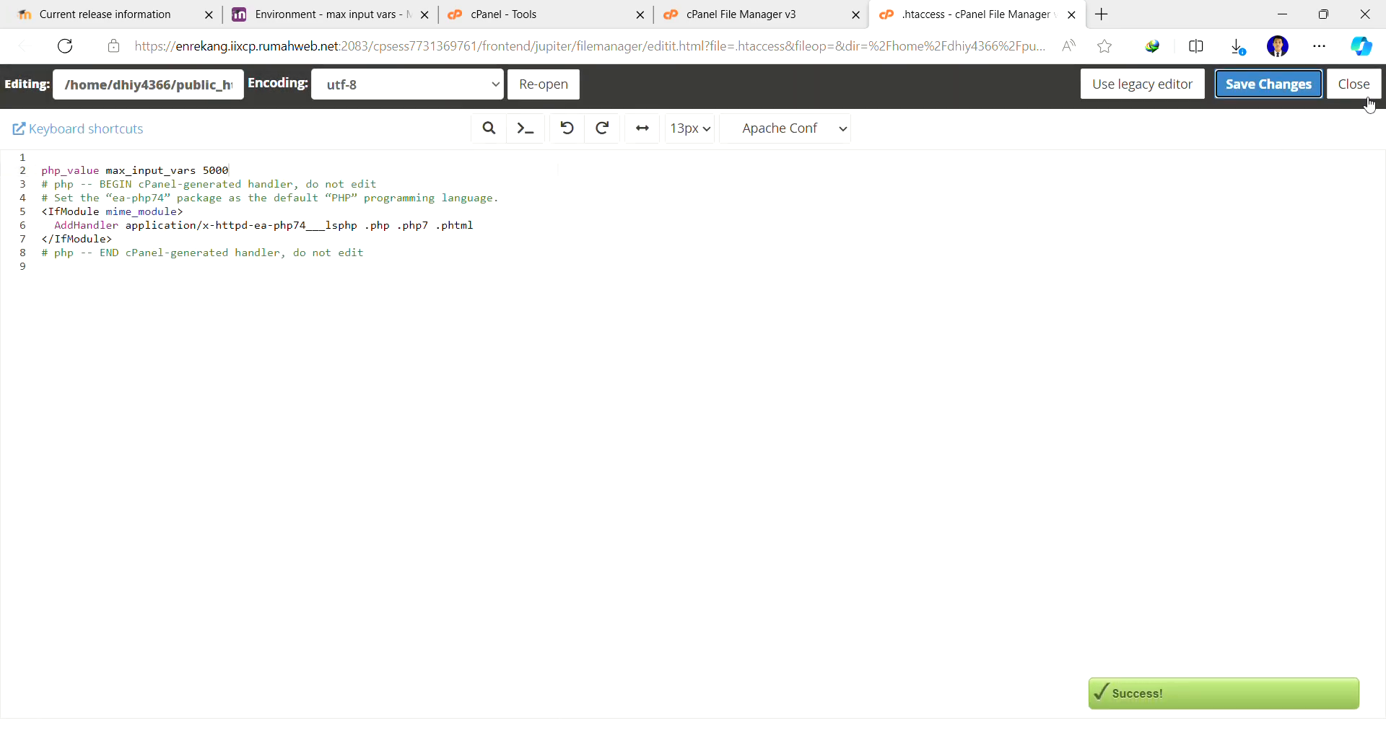
click(1353, 83)
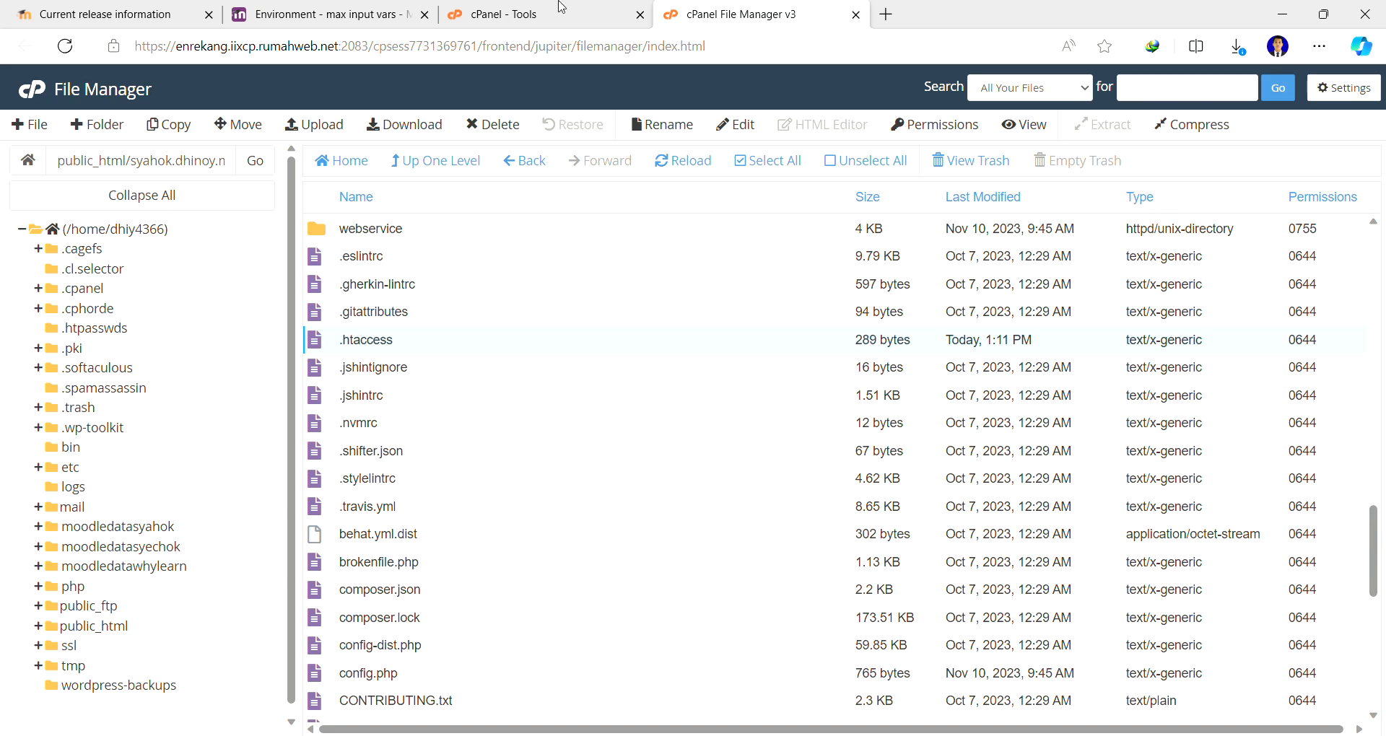
- Reload the Moodle environment check until all requirements pass, then Continue to the Plugins check
click(332, 15)
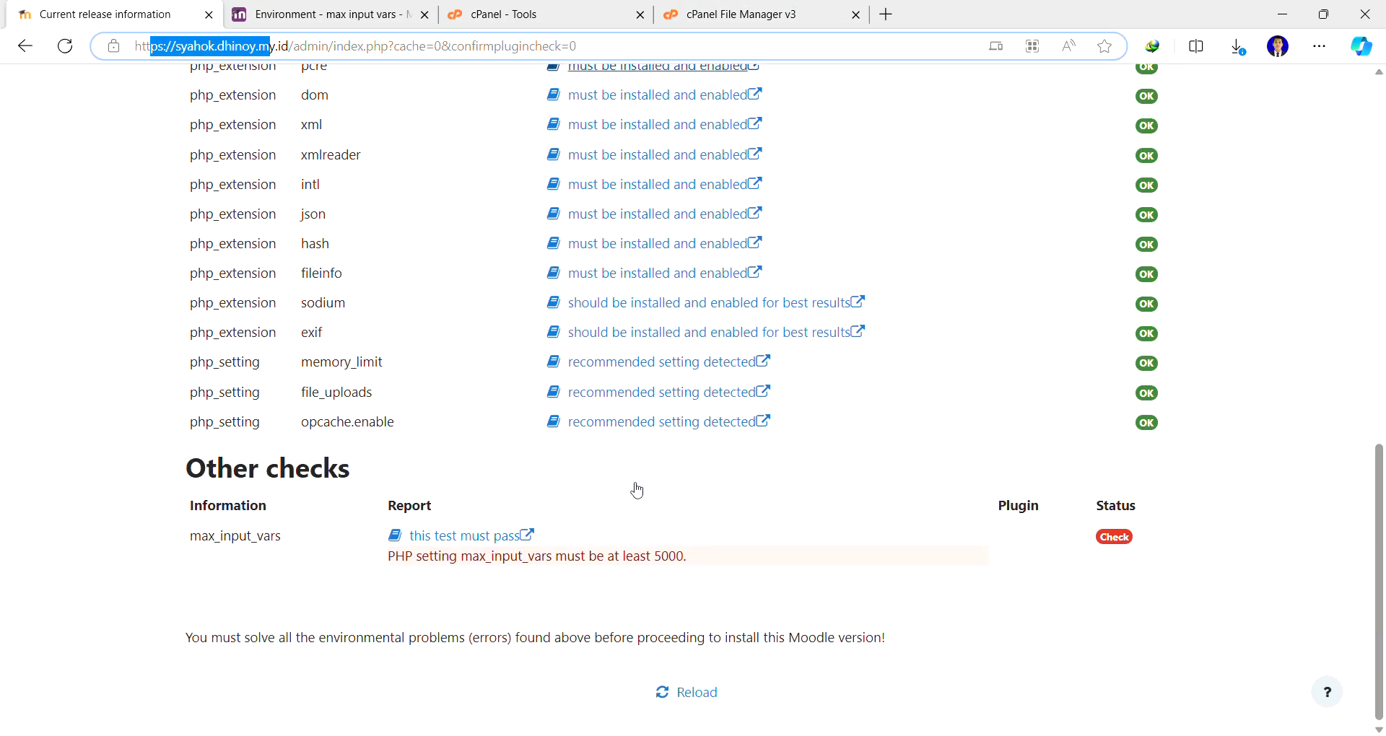
click(696, 691)
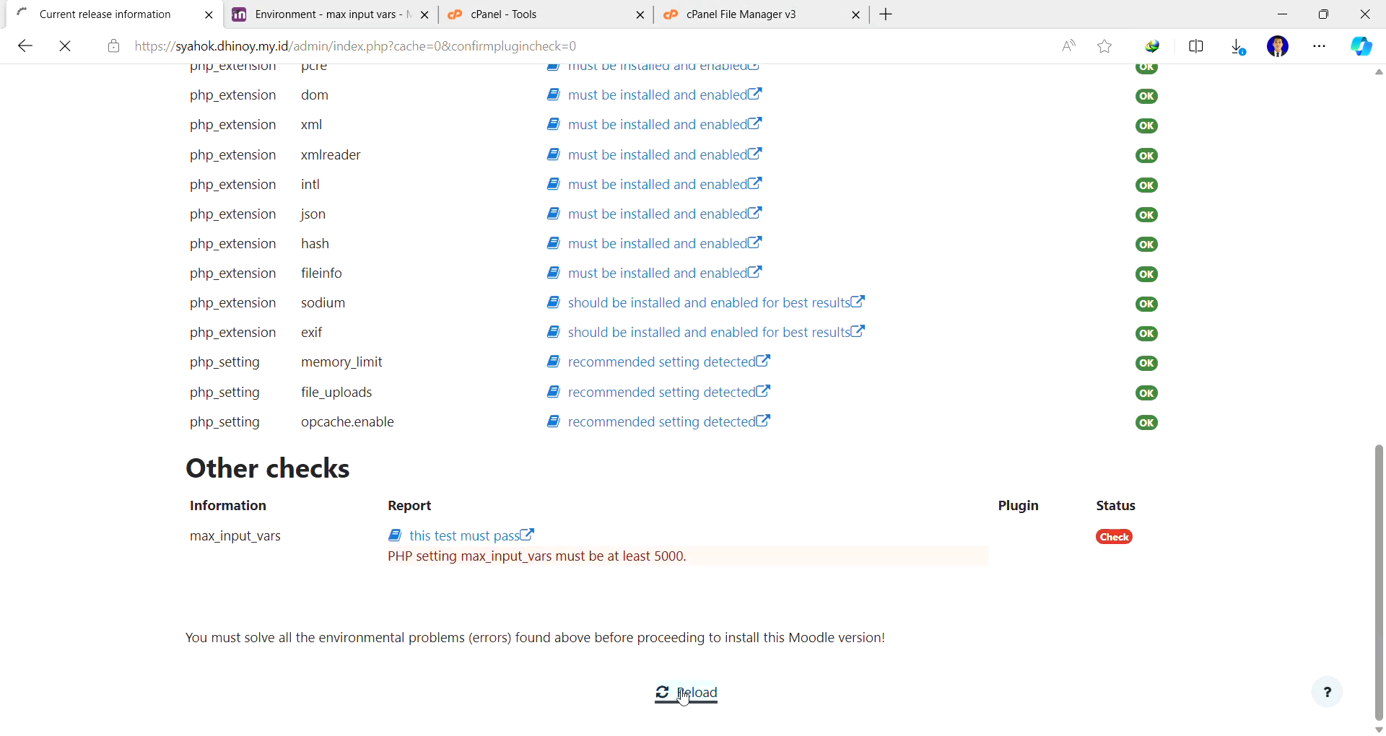
click(684, 694)
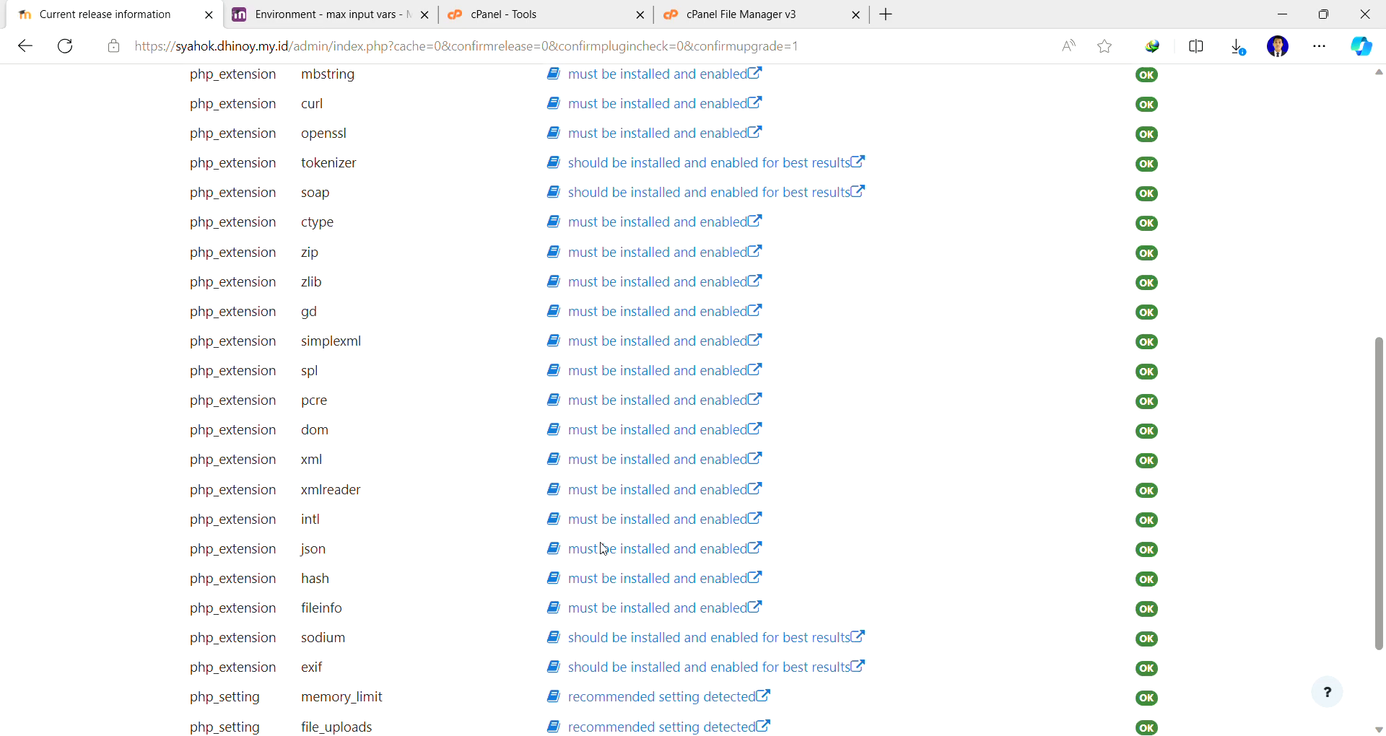
scroll(down, 3)
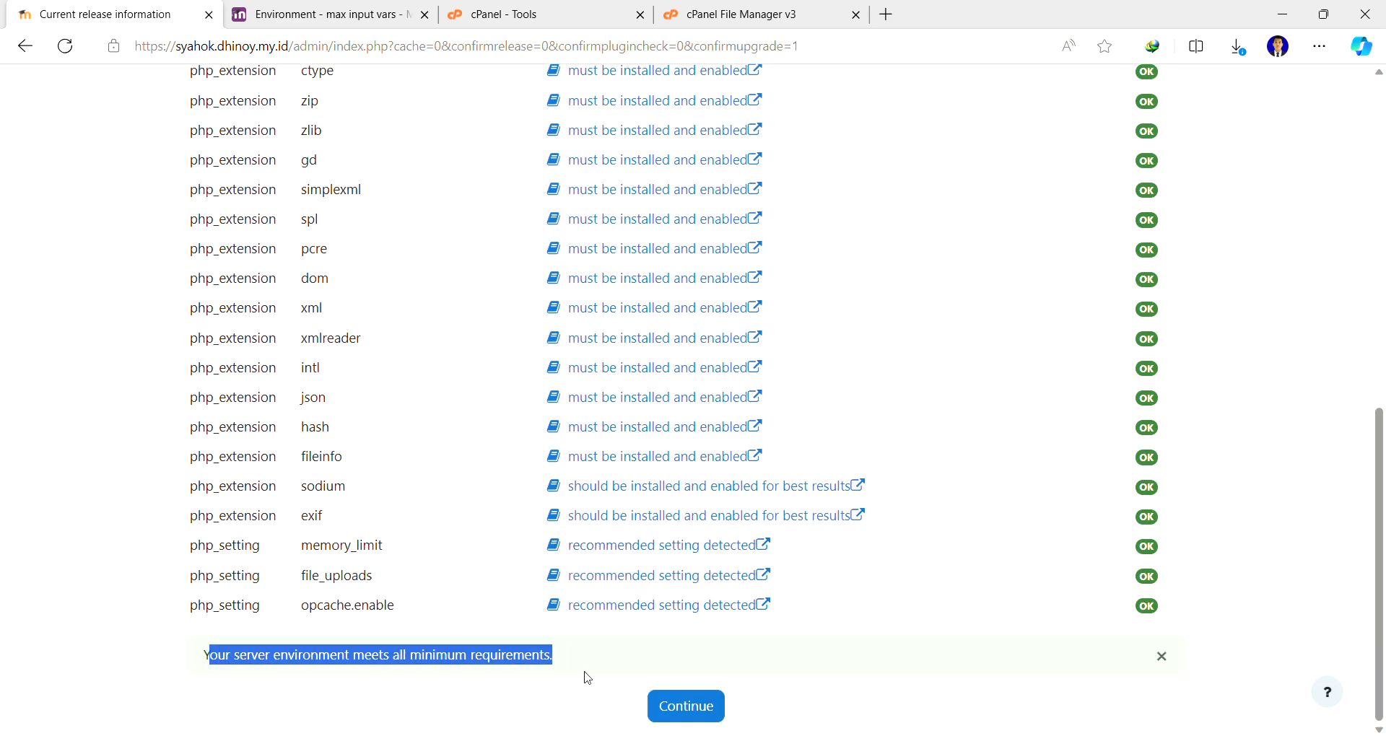
mouse_move(368, 586)
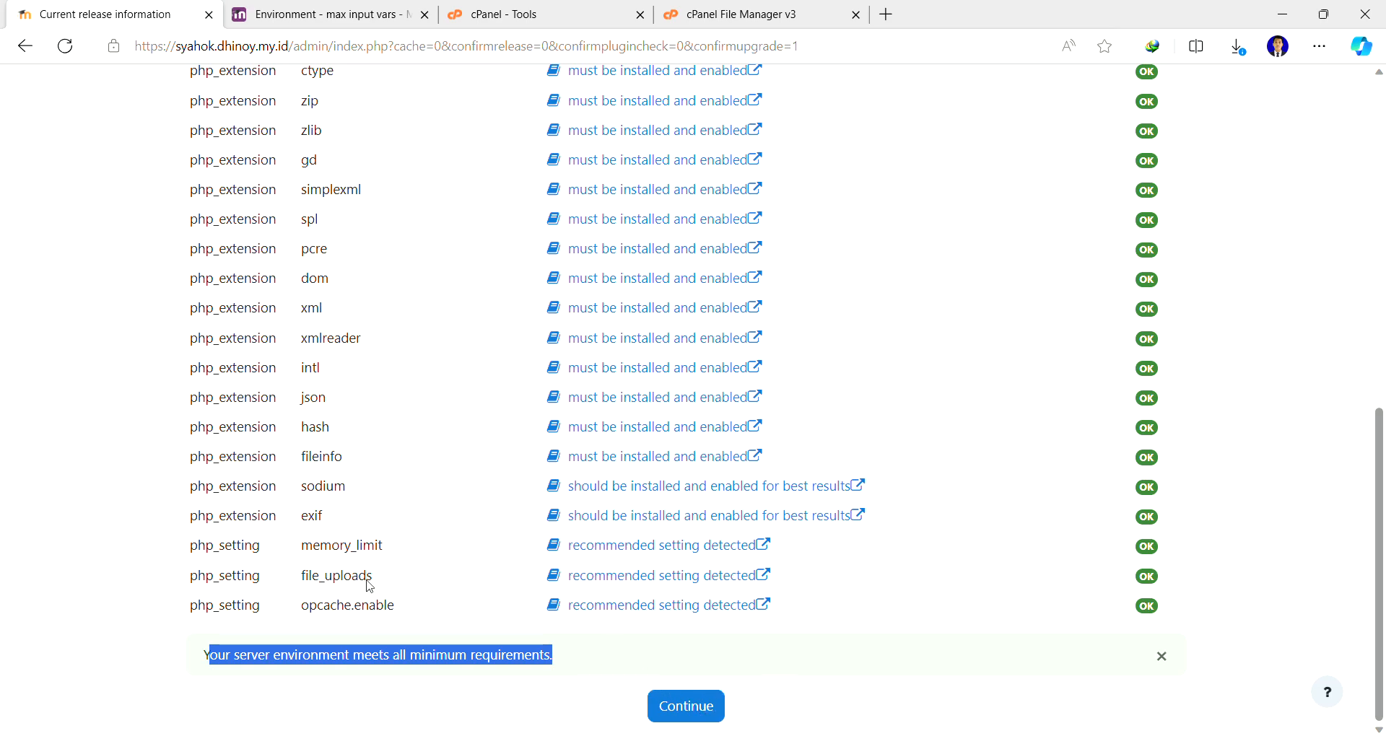
click(684, 706)
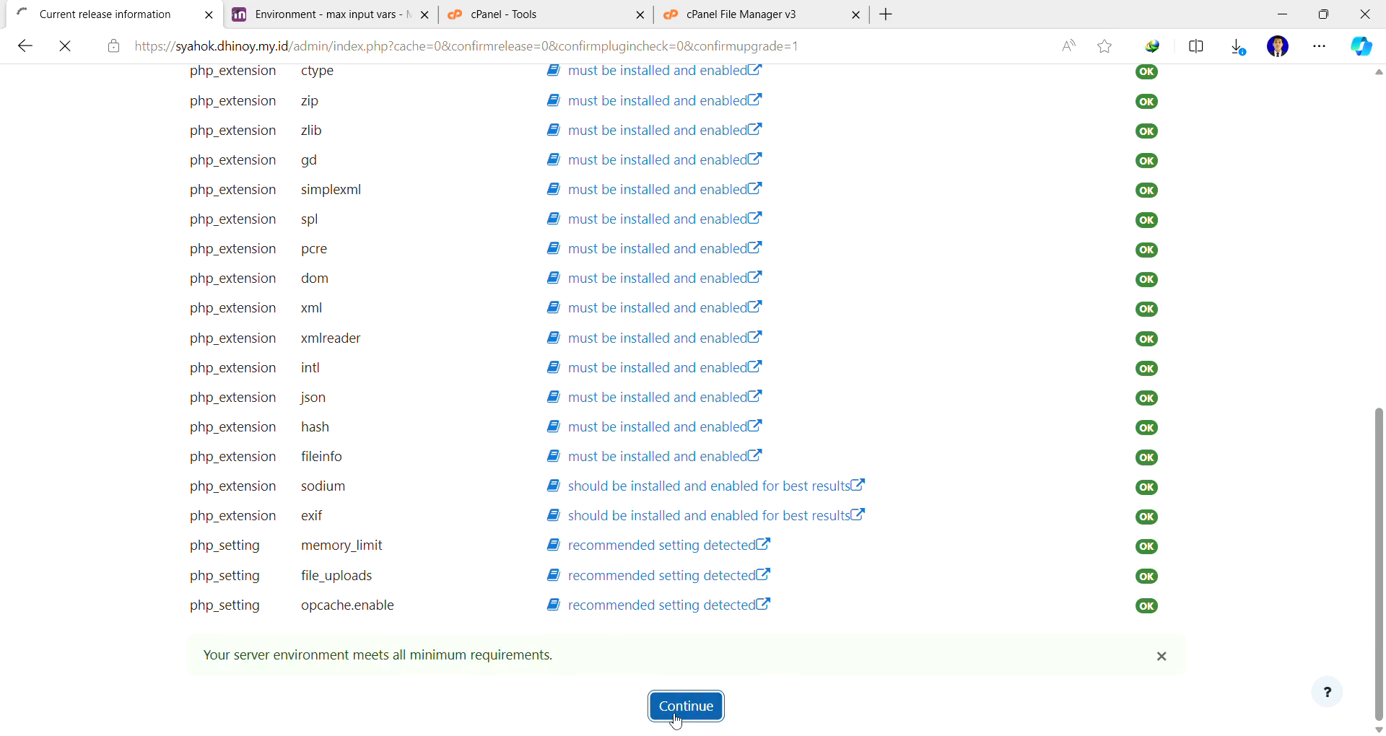
click(684, 706)
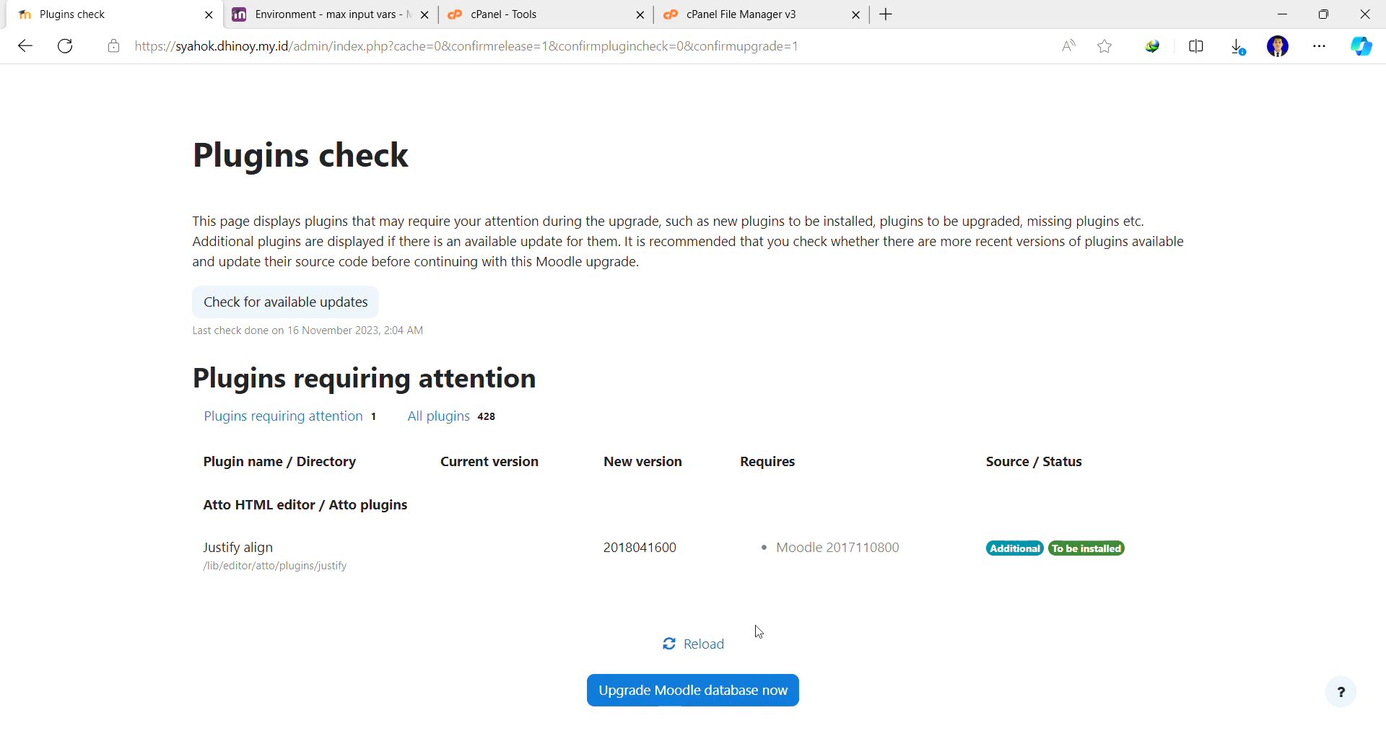
mouse_move(716, 479)
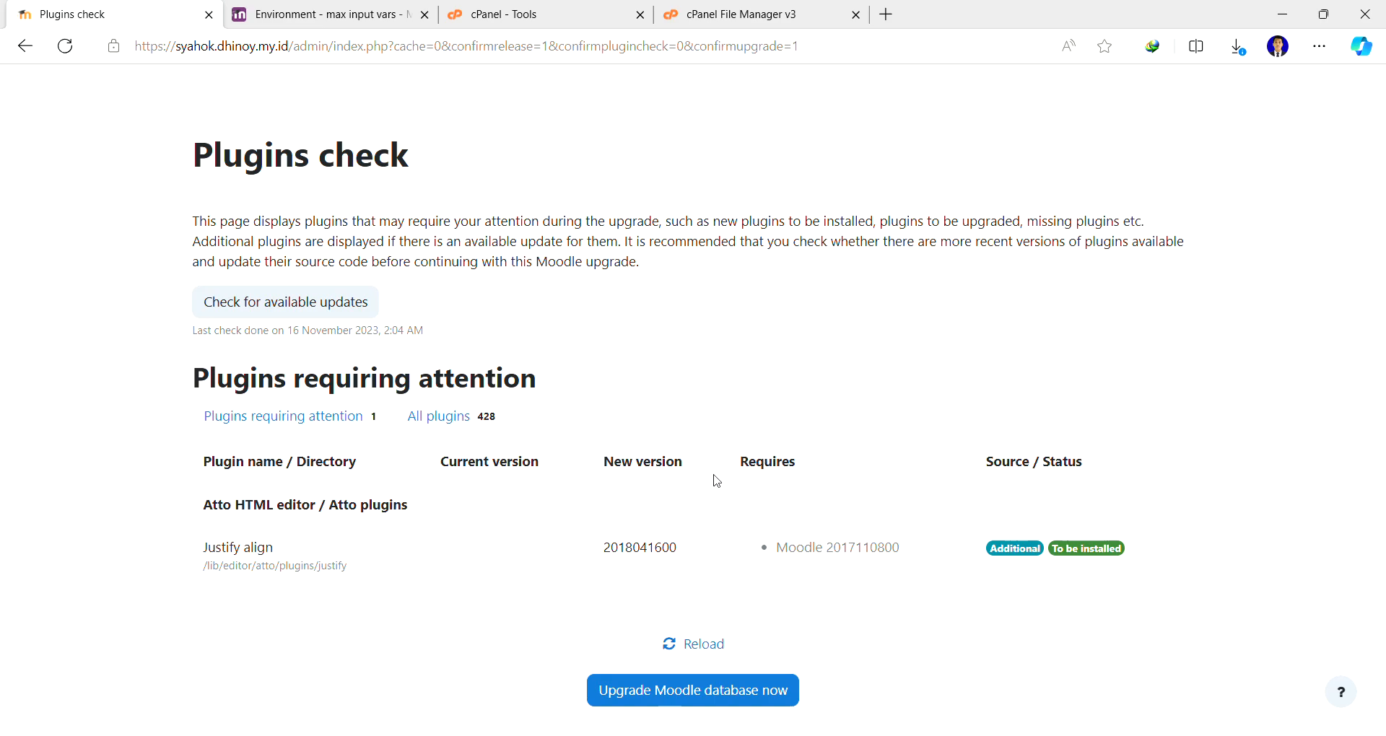